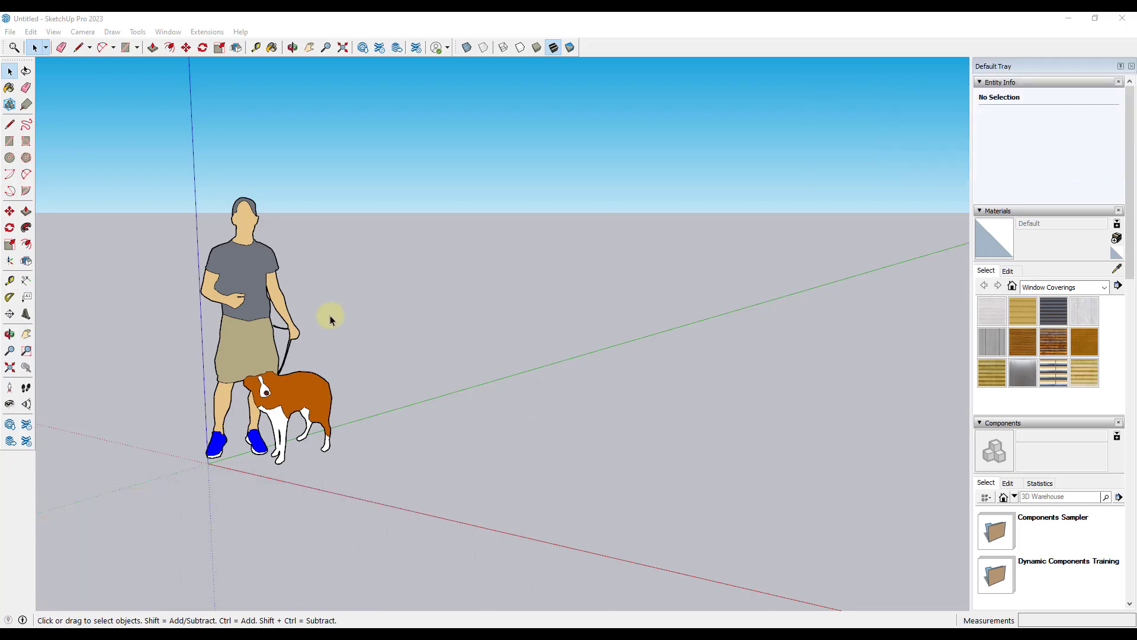
pyautogui.moveTo(356, 311)
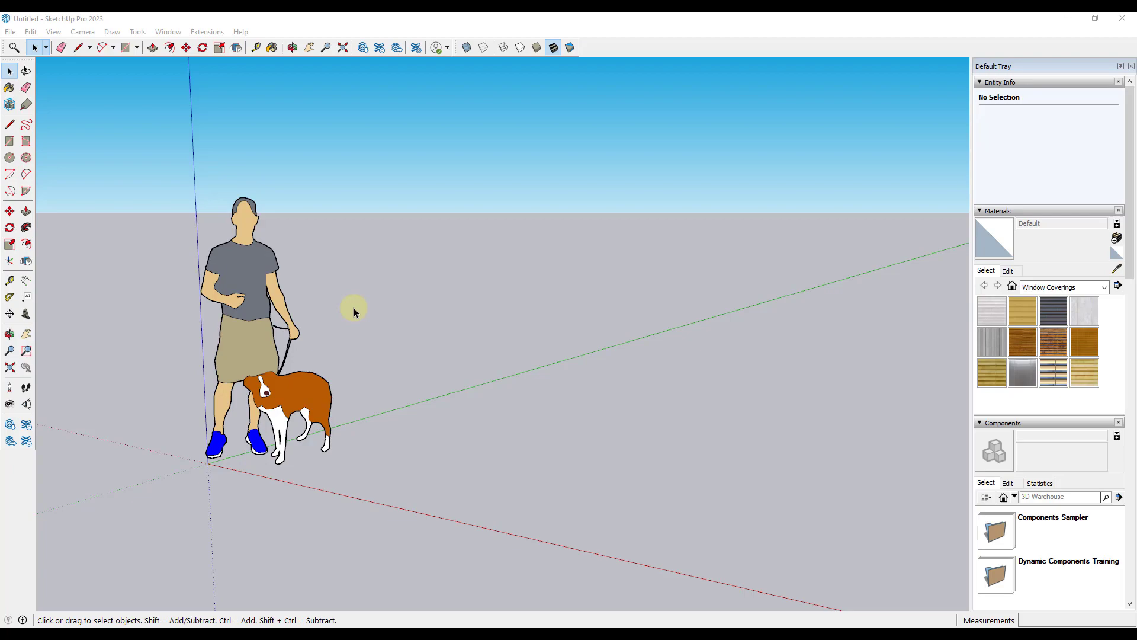
pyautogui.moveTo(225, 269)
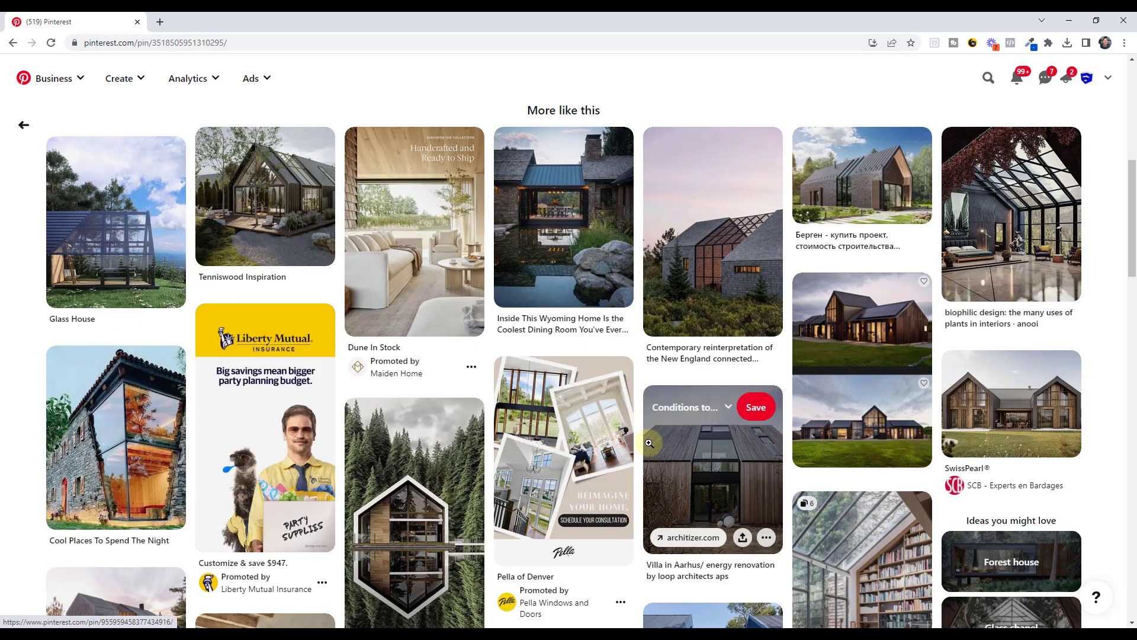
# Step: Scroll through the Pinterest 'More like this' cabin pins, then switch back to SketchUp
pyautogui.scroll(-3)
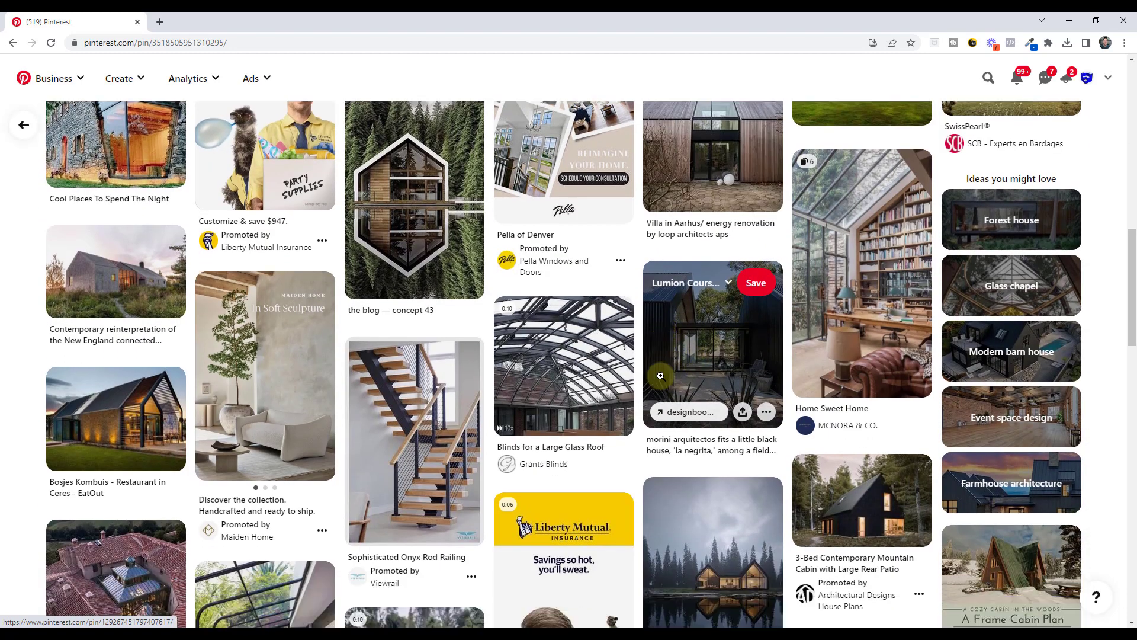
pyautogui.scroll(-3)
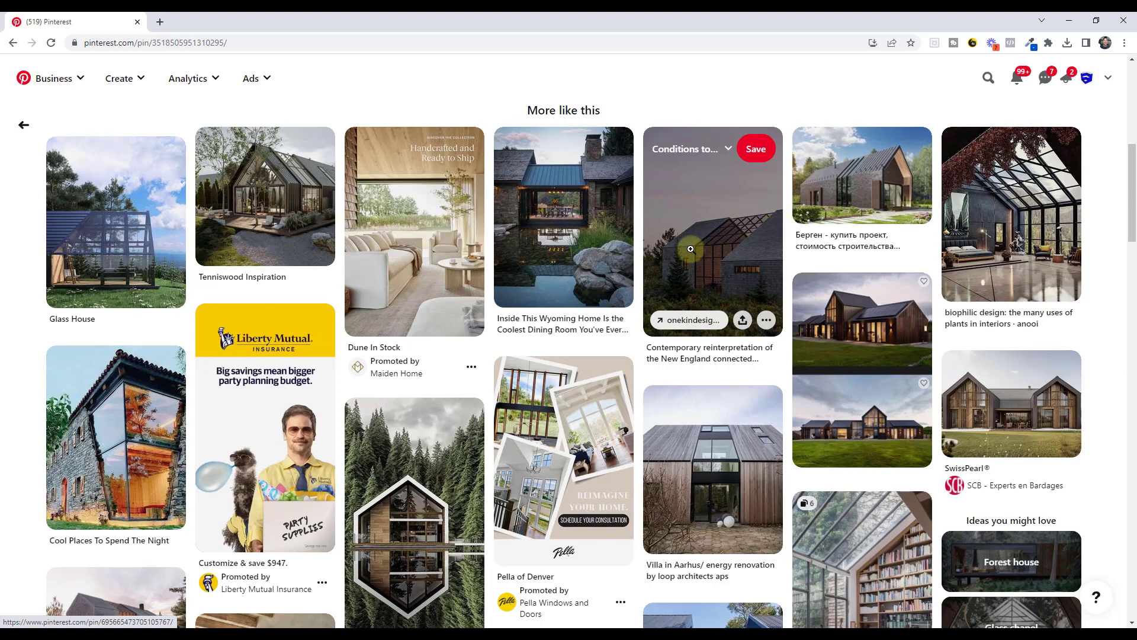
pyautogui.press('alt+tab')
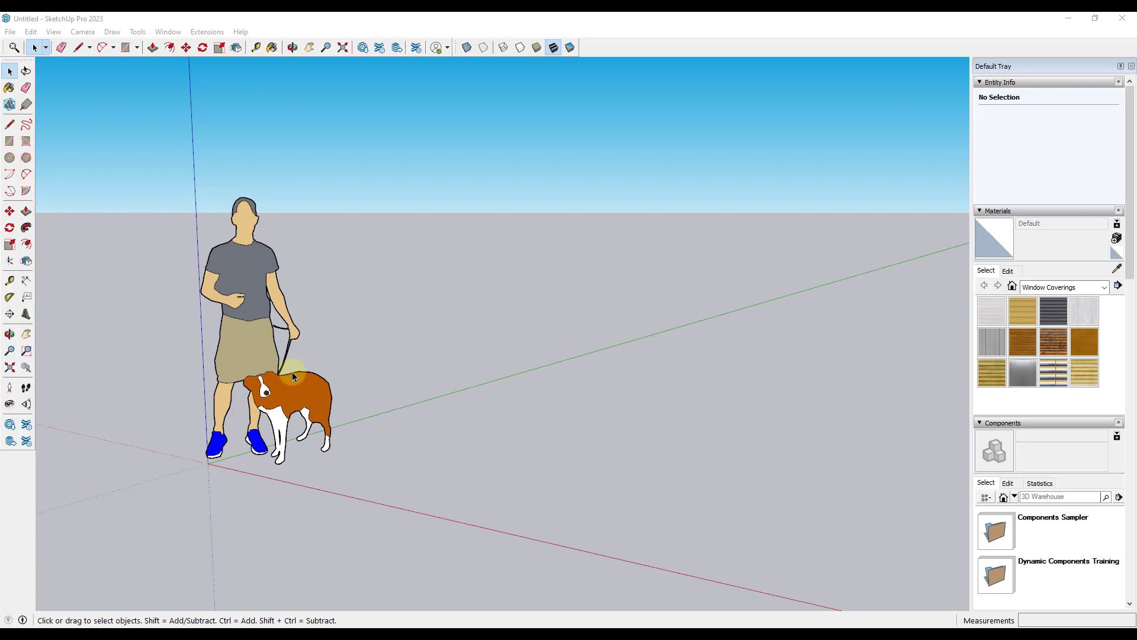
# Step: Draw a 20' upright rectangle at the origin with gable roof lines joining the peak
pyautogui.click(292, 377)
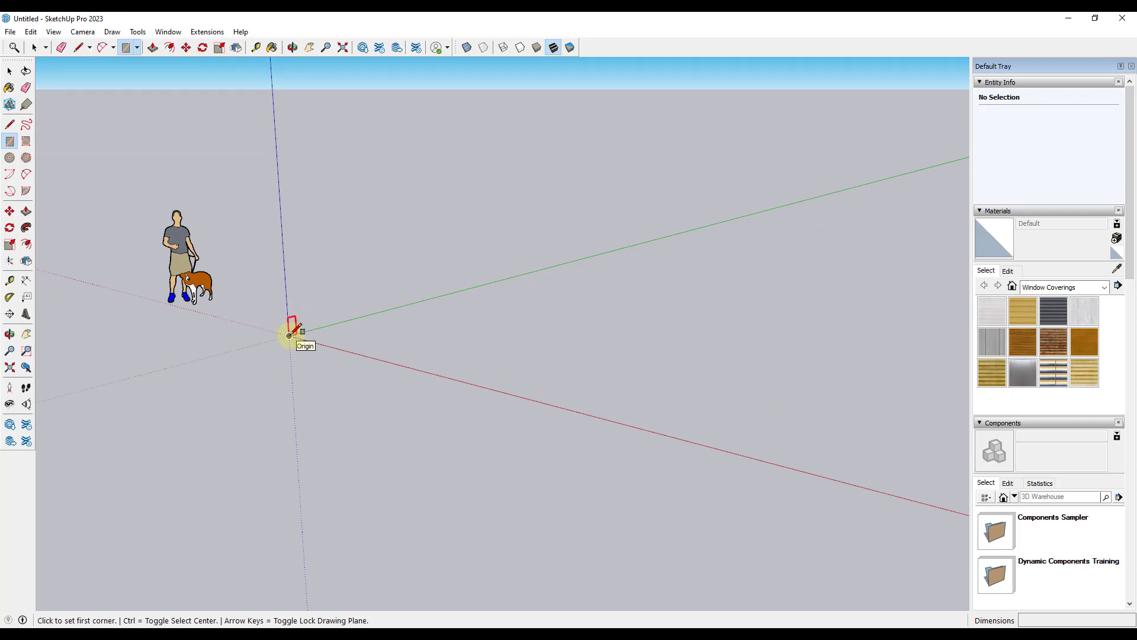
pyautogui.moveTo(288, 336); pyautogui.dragTo(449, 122)
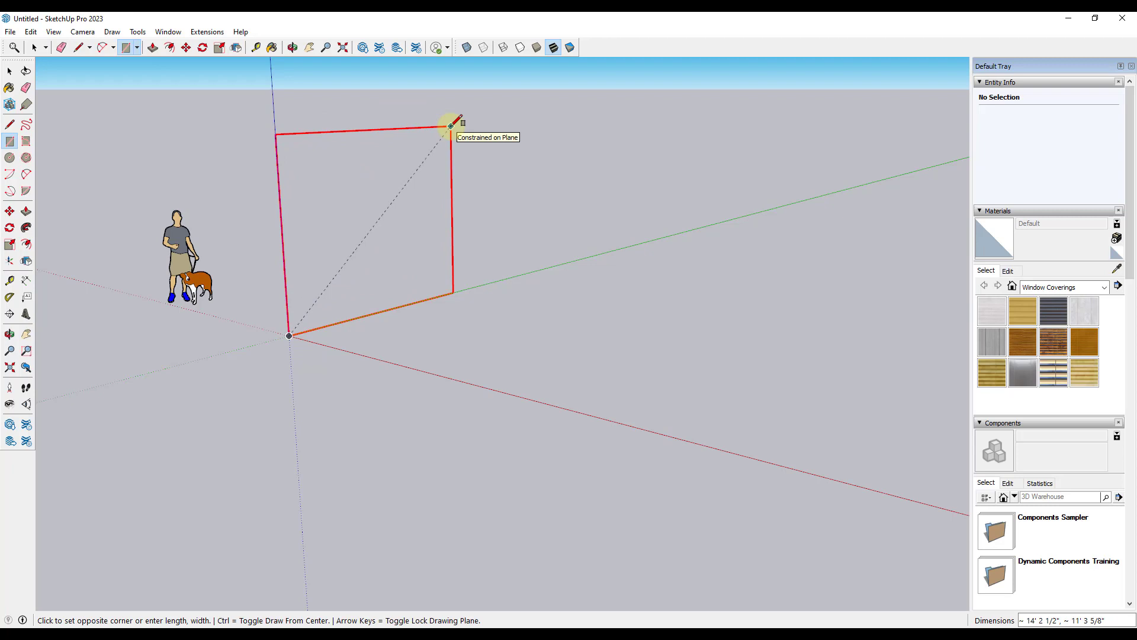
pyautogui.moveTo(514, 128)
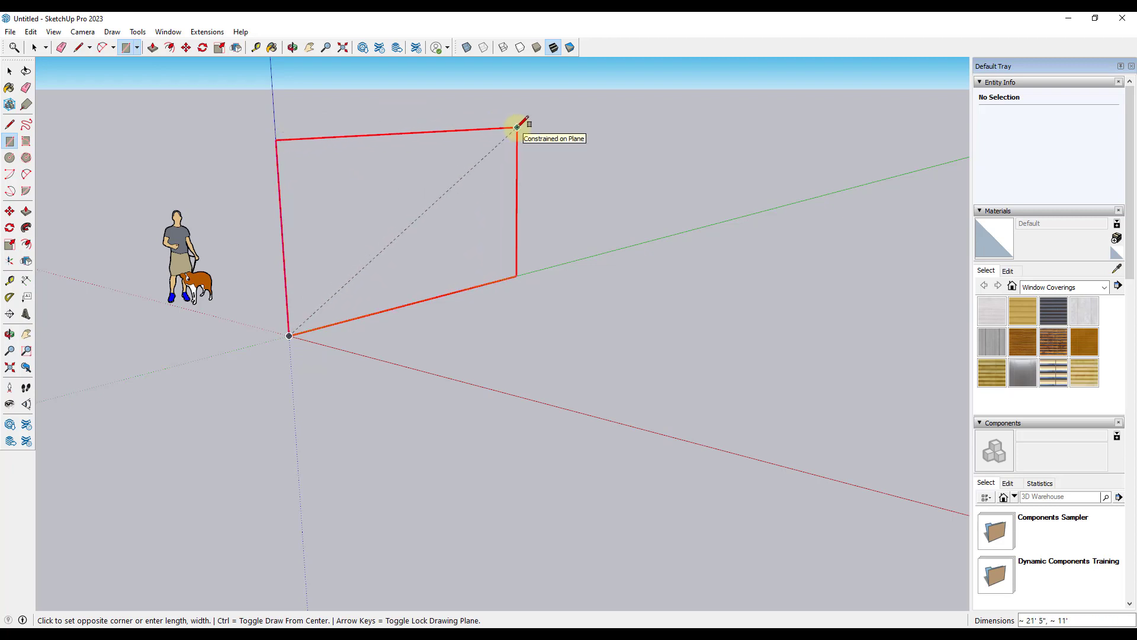
pyautogui.moveTo(483, 127)
pyautogui.write("20',")
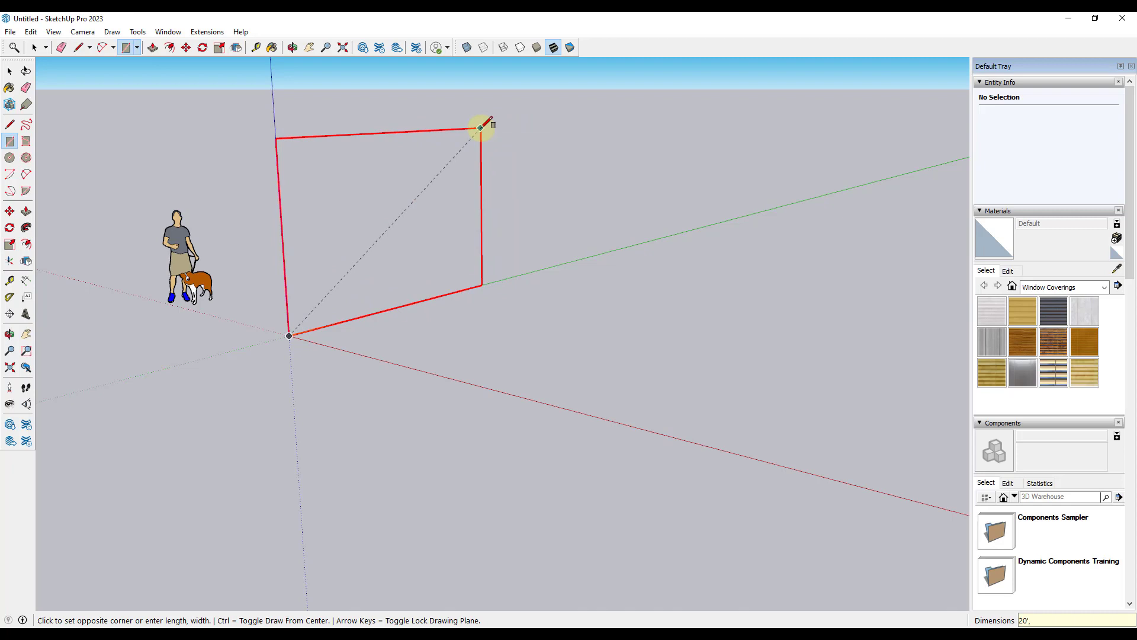
pyautogui.click(478, 127)
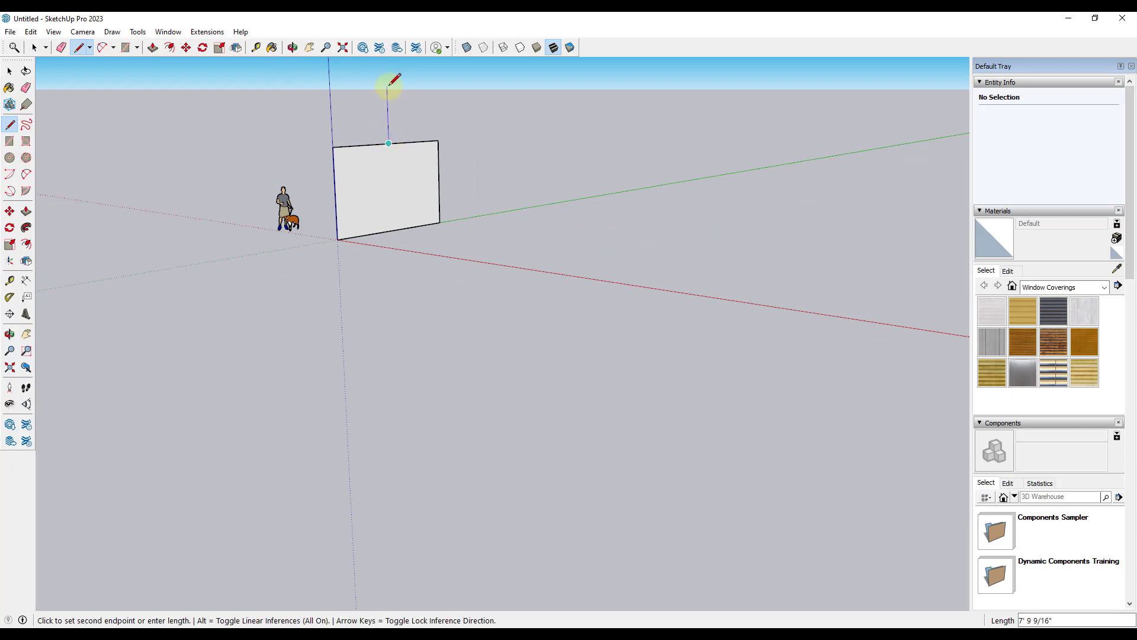
pyautogui.moveTo(390, 82)
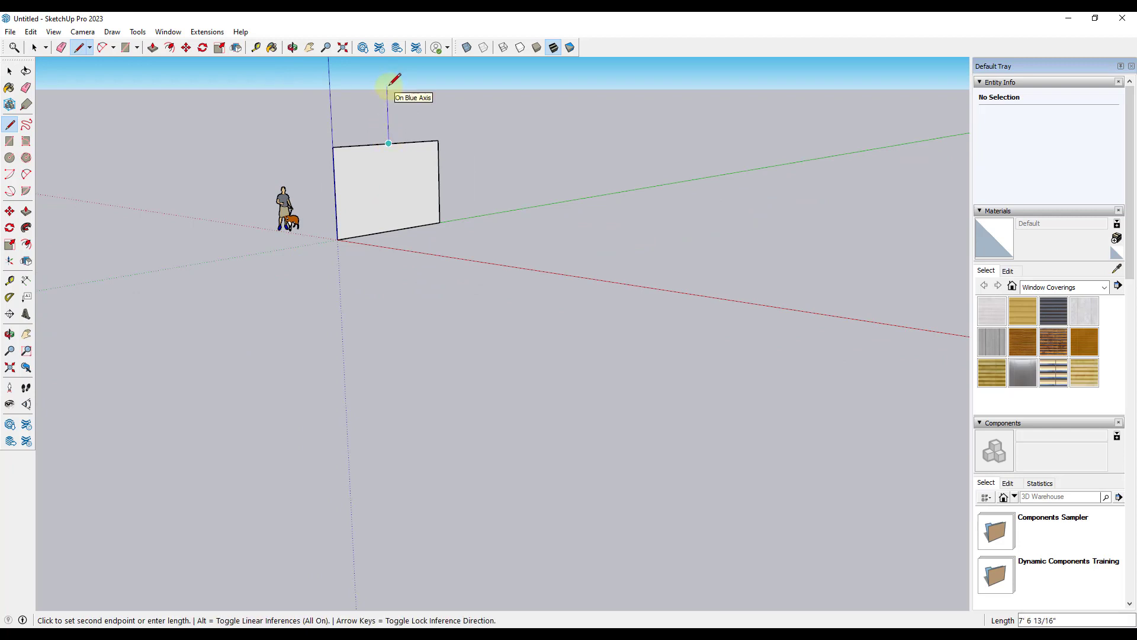
pyautogui.moveTo(335, 144)
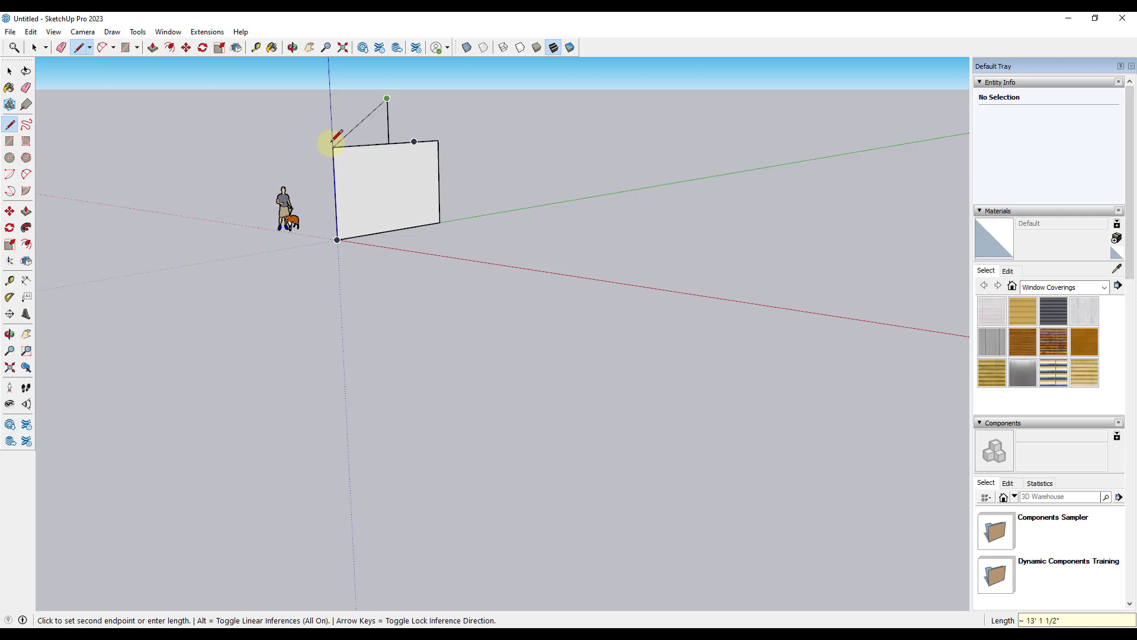
pyautogui.click(432, 142)
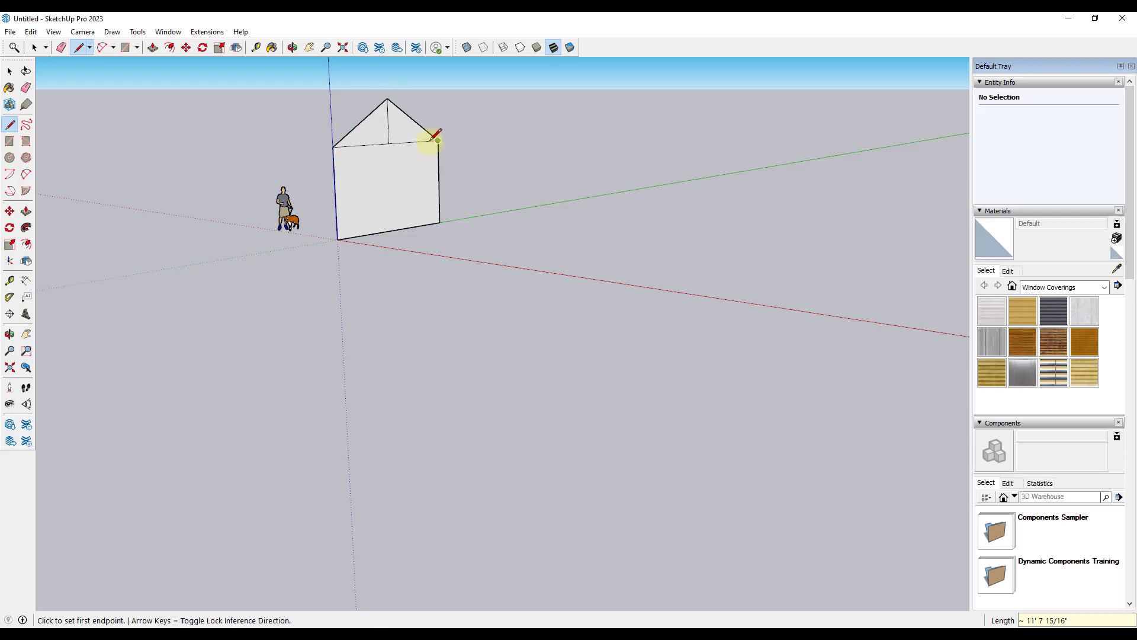
pyautogui.click(291, 47)
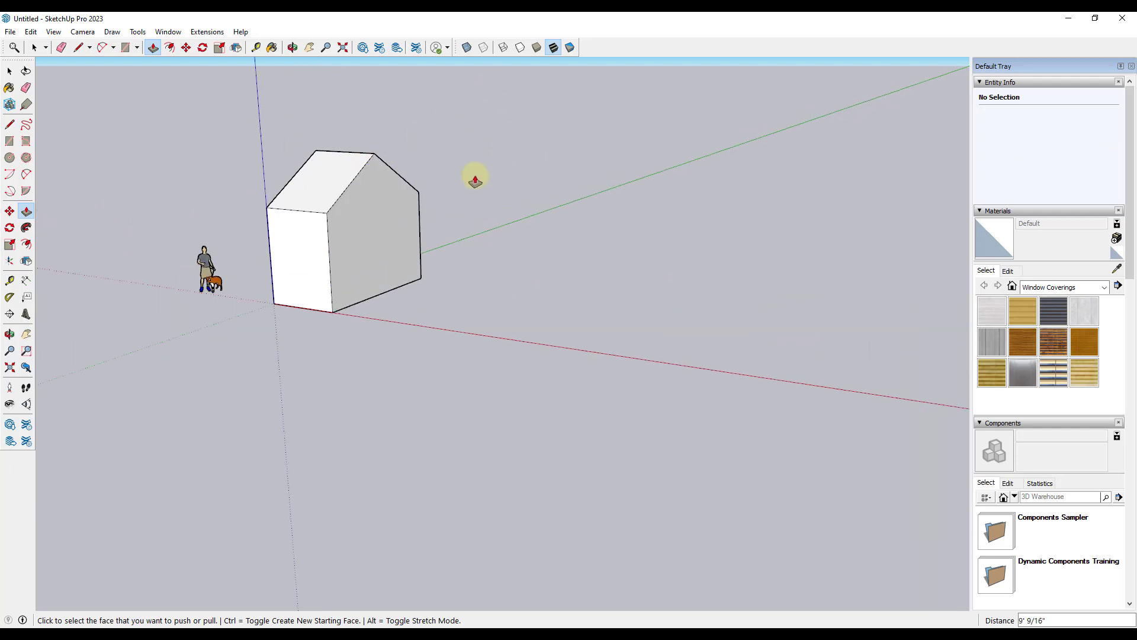
# Step: Make the gabled house a component and place a copy along the red axis
pyautogui.rightClick(374, 220)
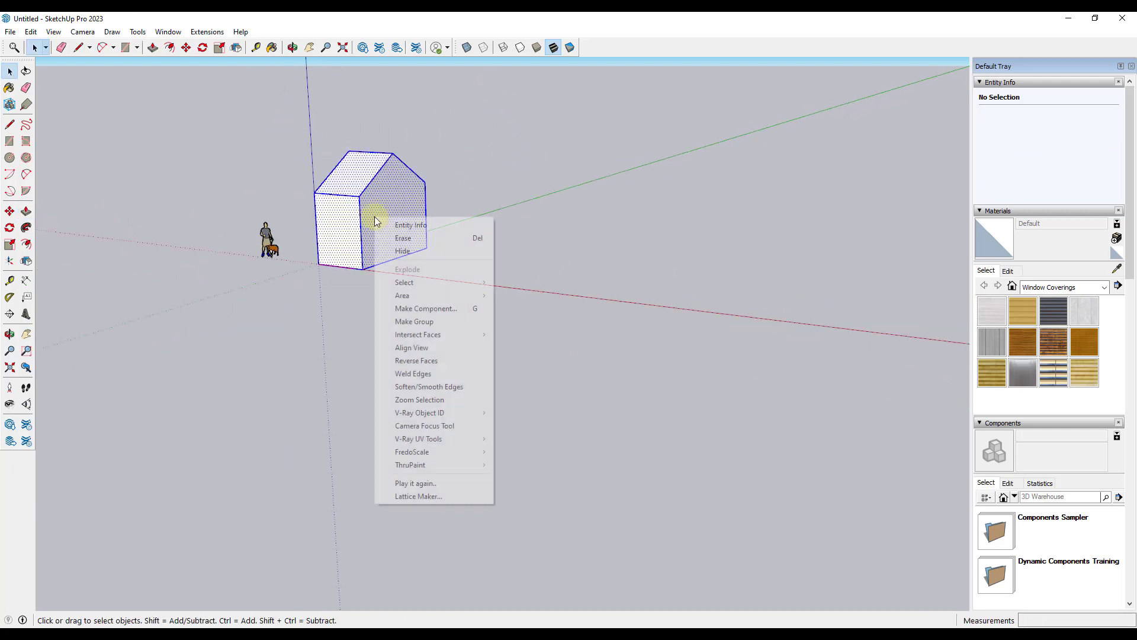
pyautogui.click(426, 308)
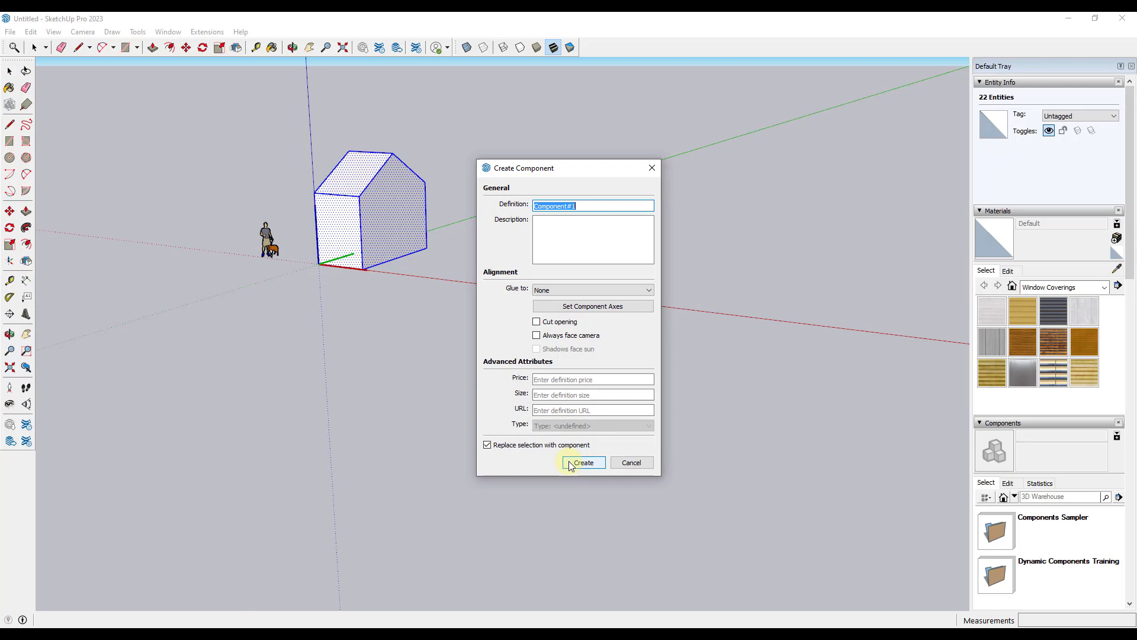
pyautogui.click(583, 463)
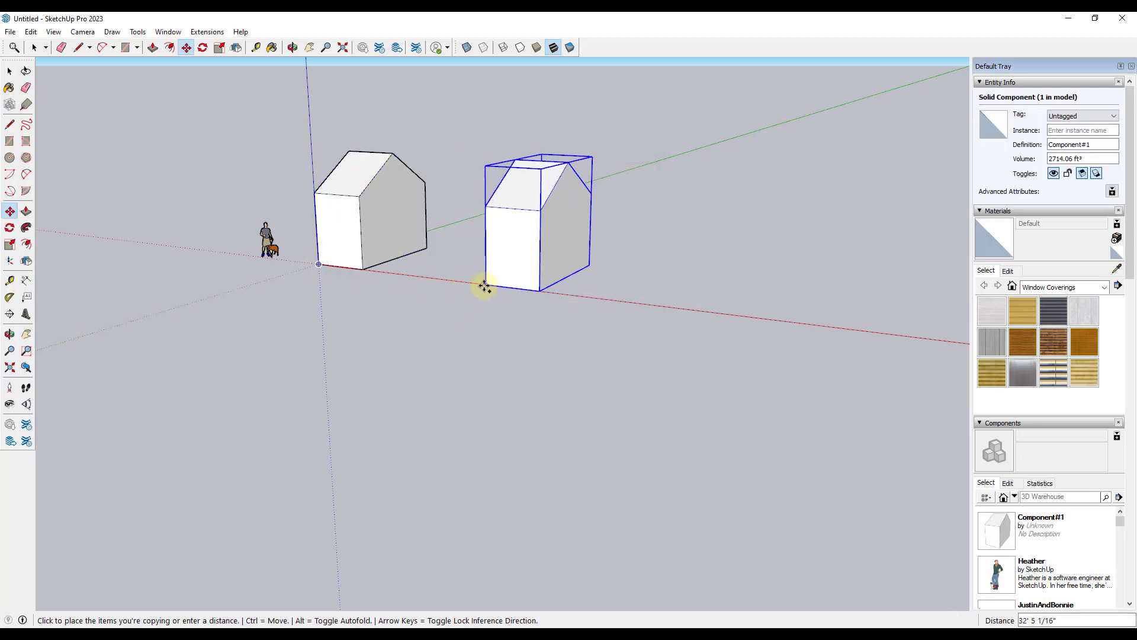
pyautogui.moveTo(460, 292)
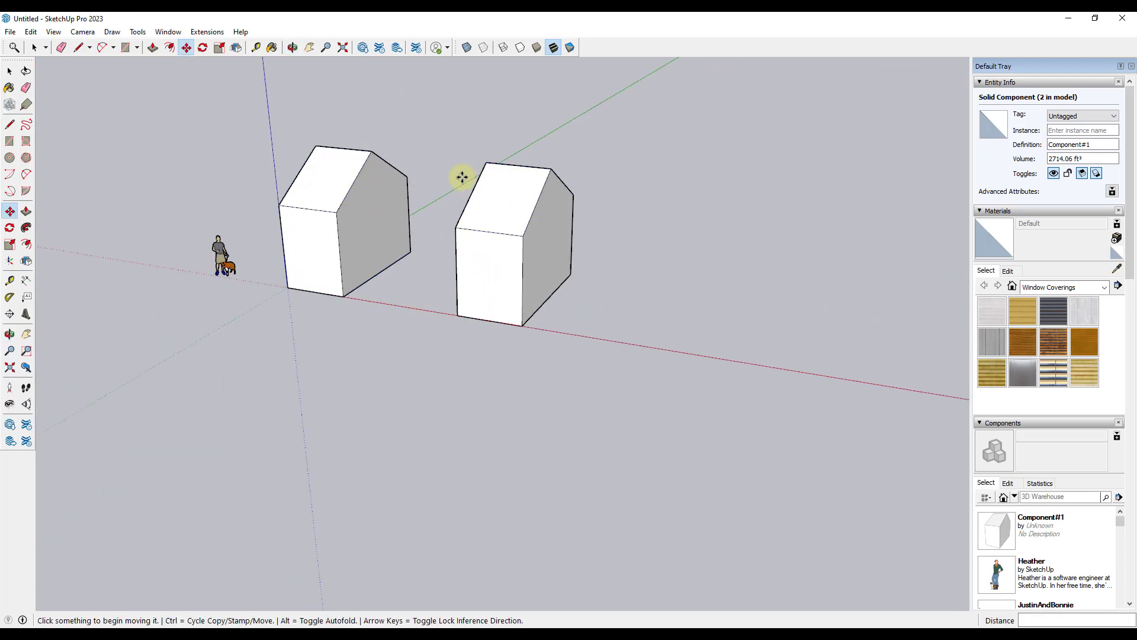
pyautogui.click(347, 219)
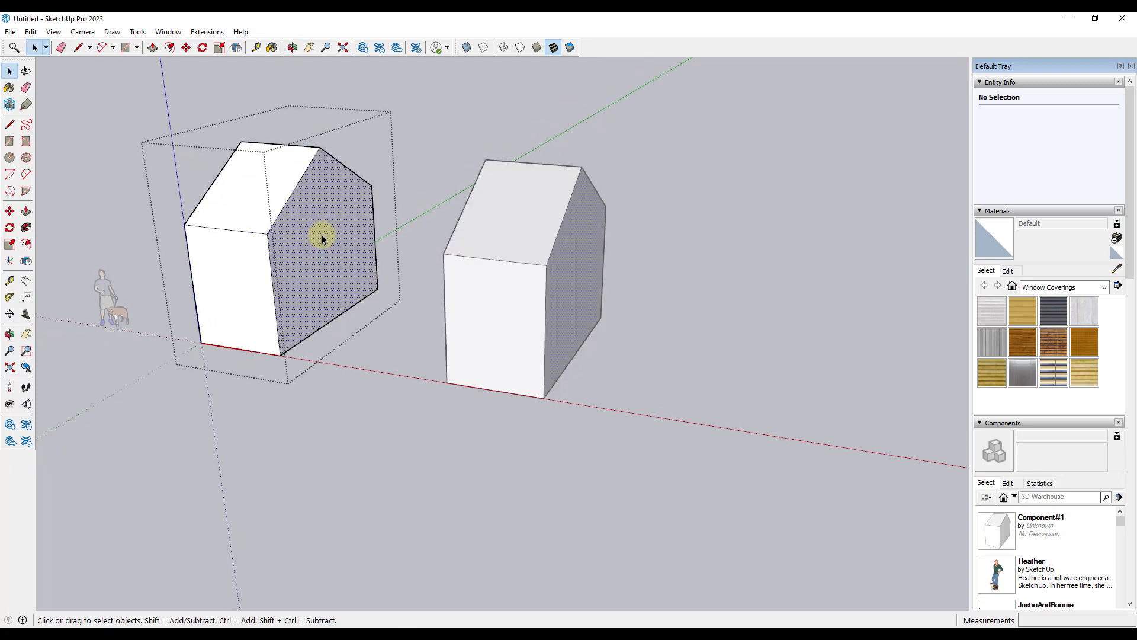
pyautogui.rightClick(319, 228)
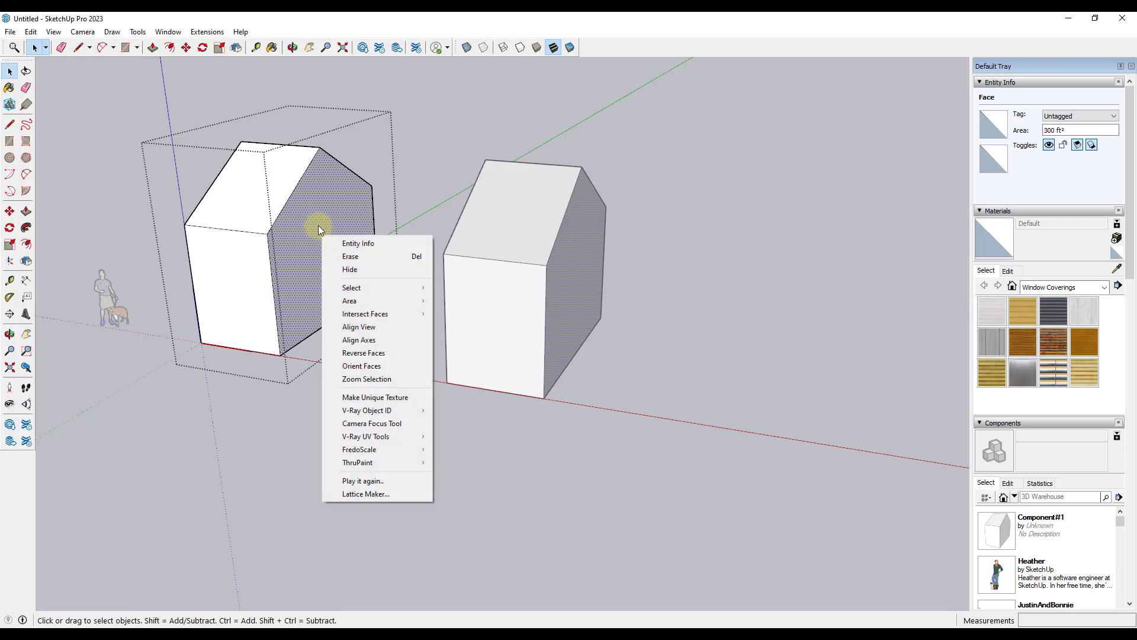
pyautogui.click(319, 230)
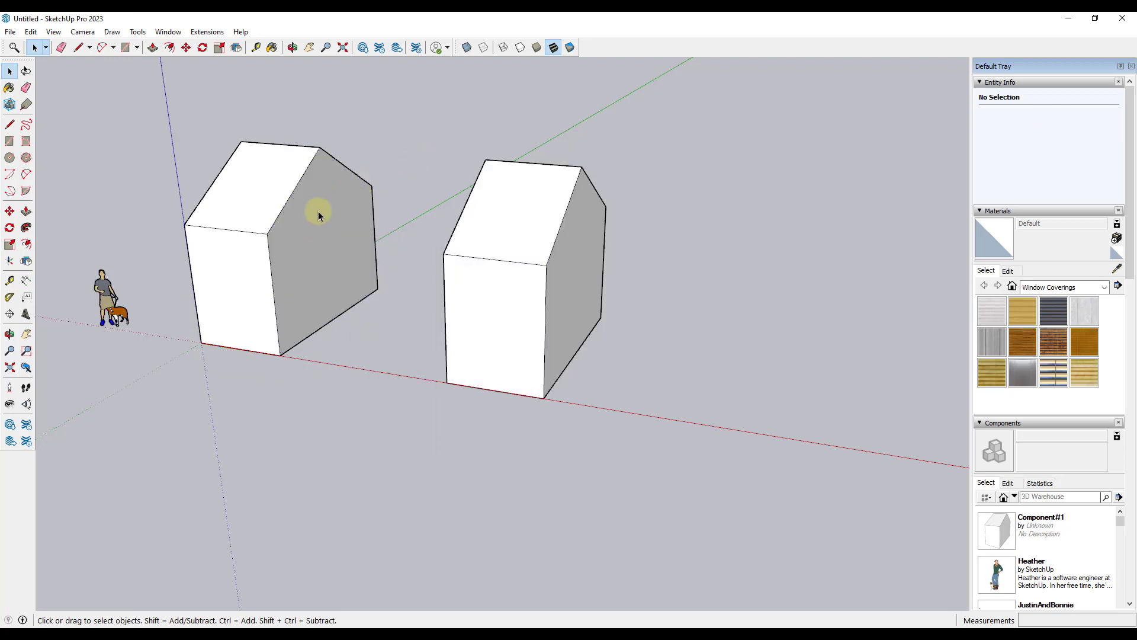
pyautogui.moveTo(34, 34)
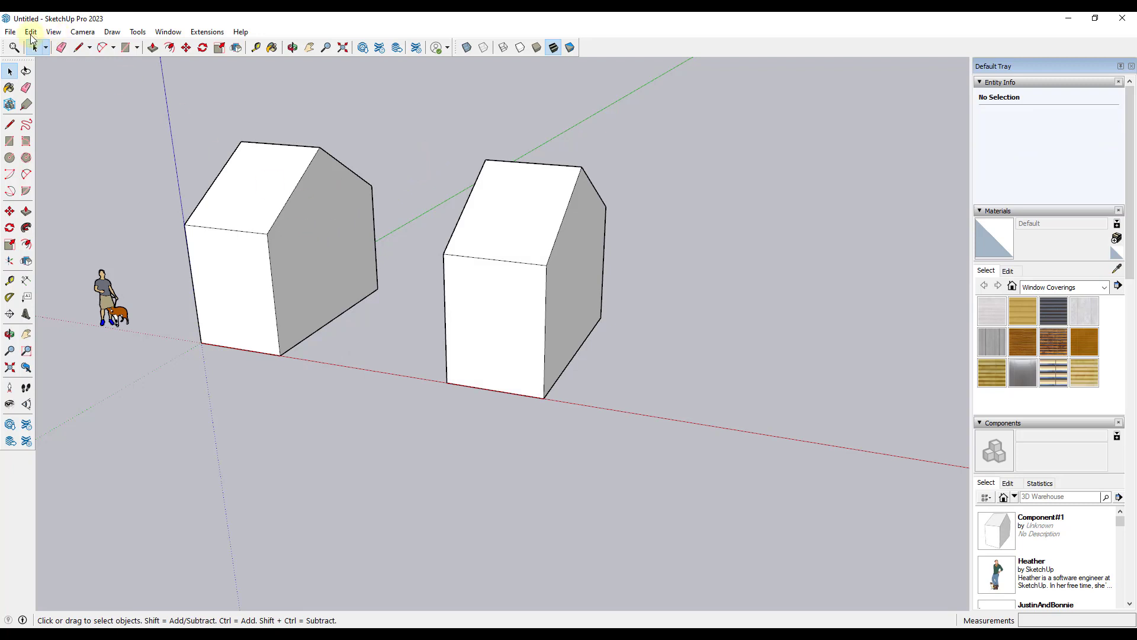
pyautogui.click(310, 252)
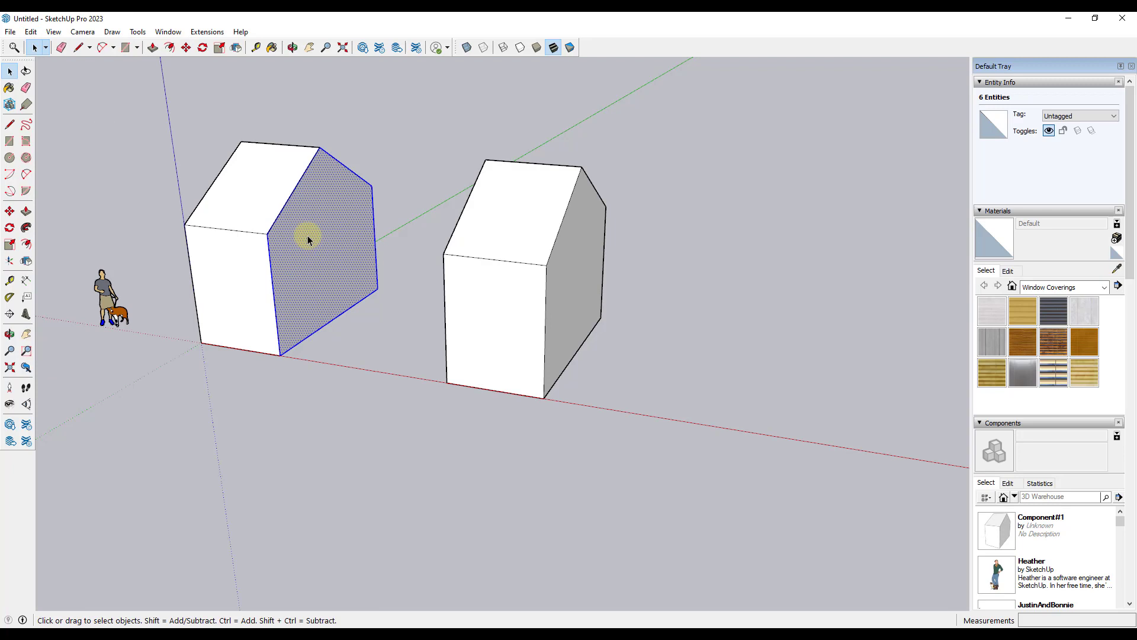
pyautogui.moveTo(308, 240); pyautogui.dragTo(369, 241)
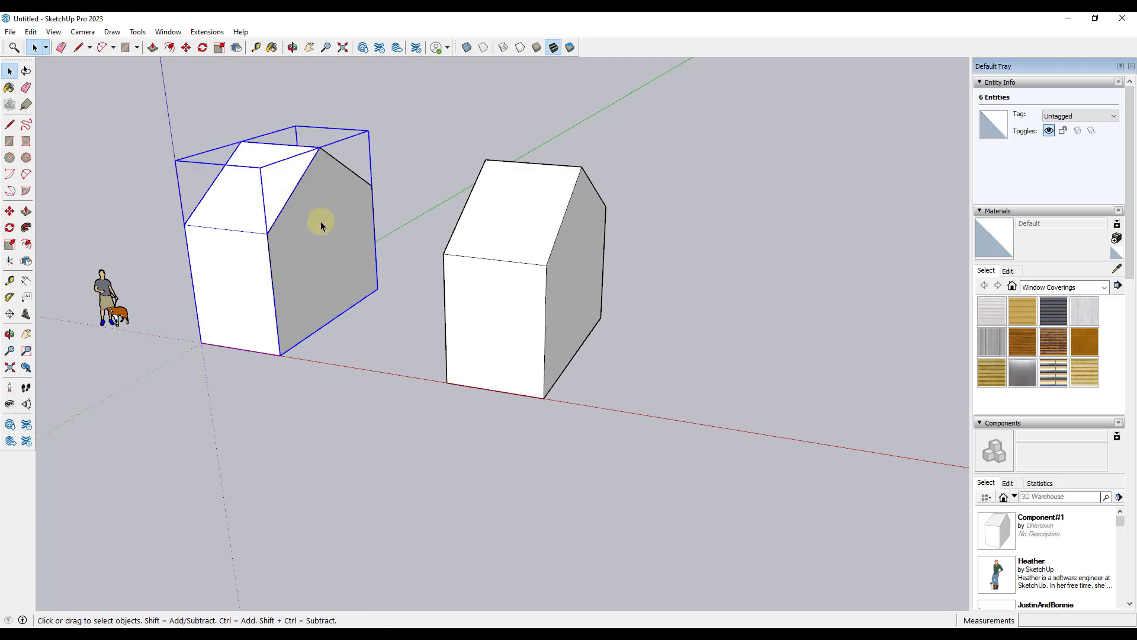
pyautogui.click(321, 226)
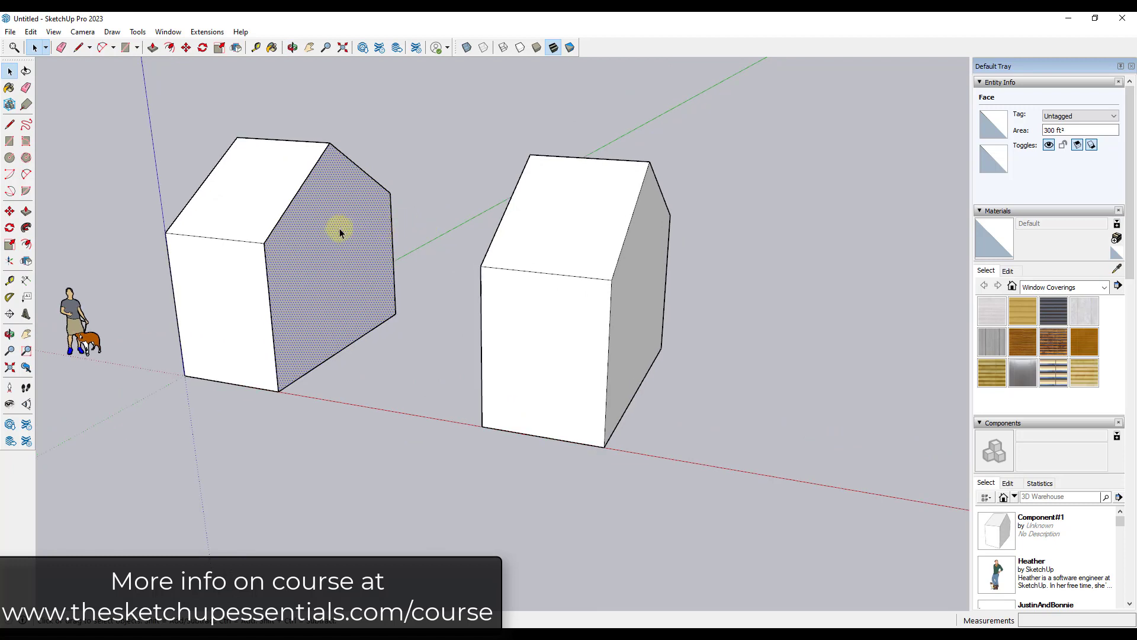
pyautogui.moveTo(528, 231)
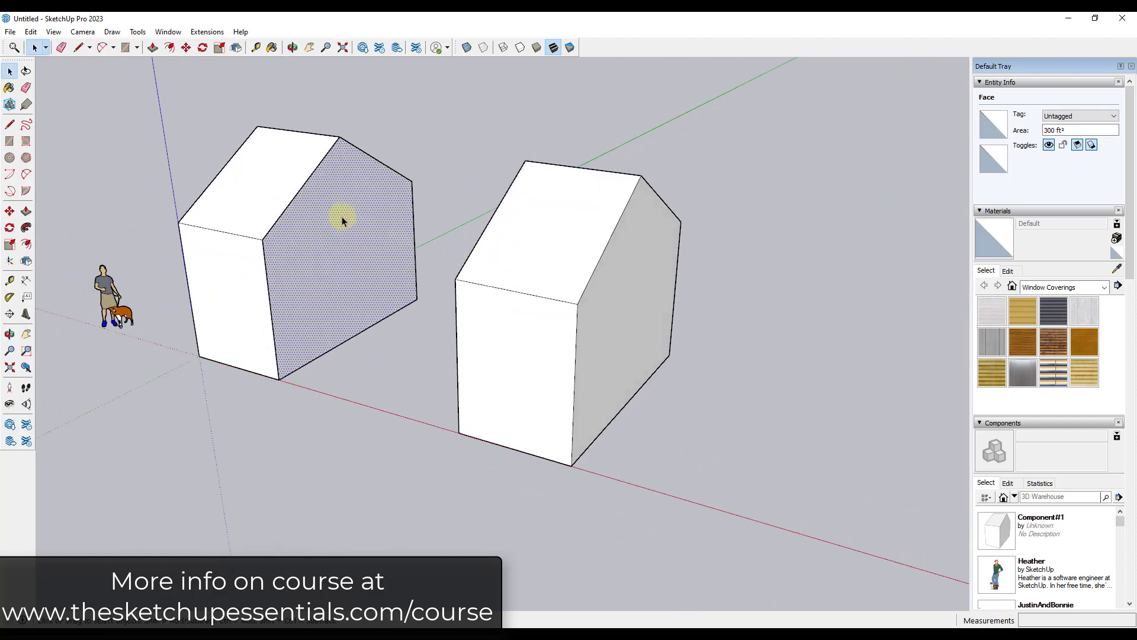
pyautogui.moveTo(319, 259)
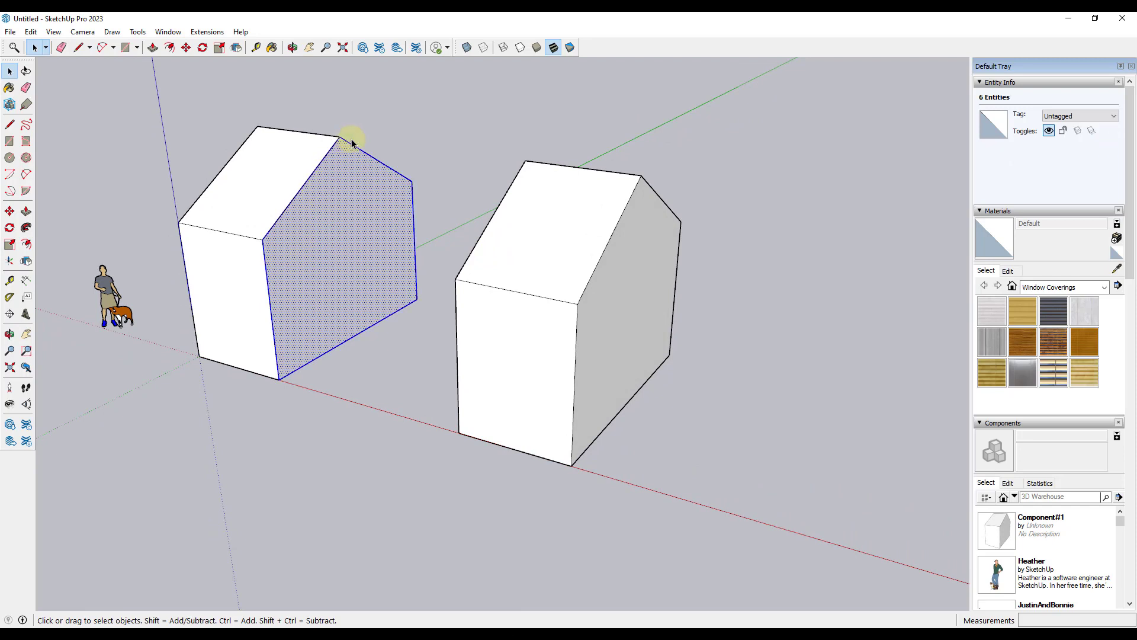
pyautogui.moveTo(321, 255)
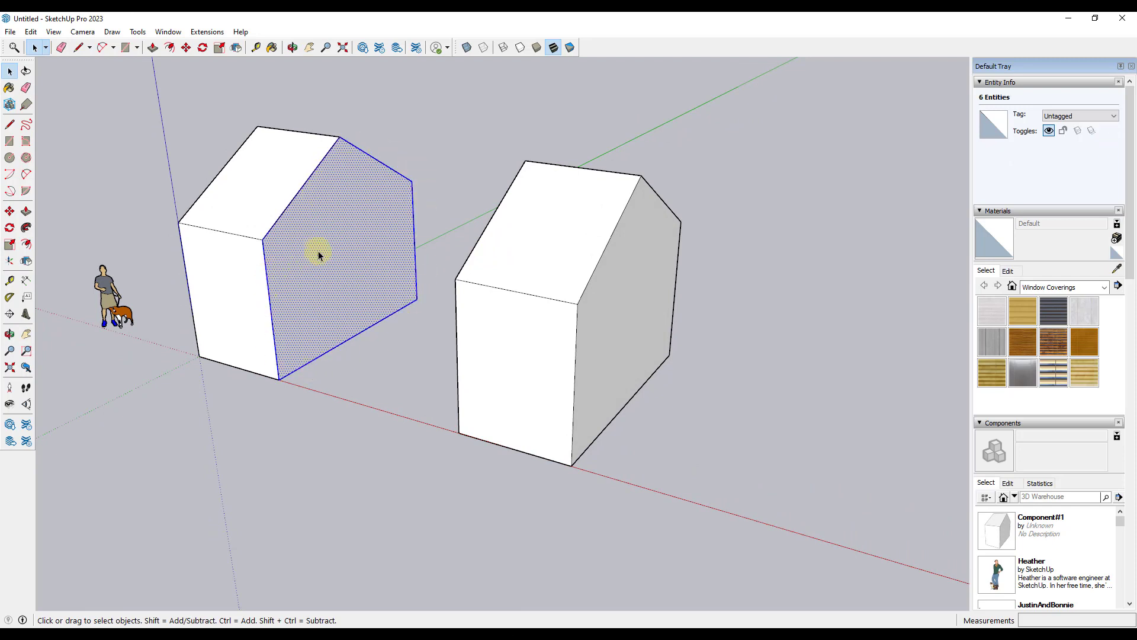
pyautogui.moveTo(337, 248)
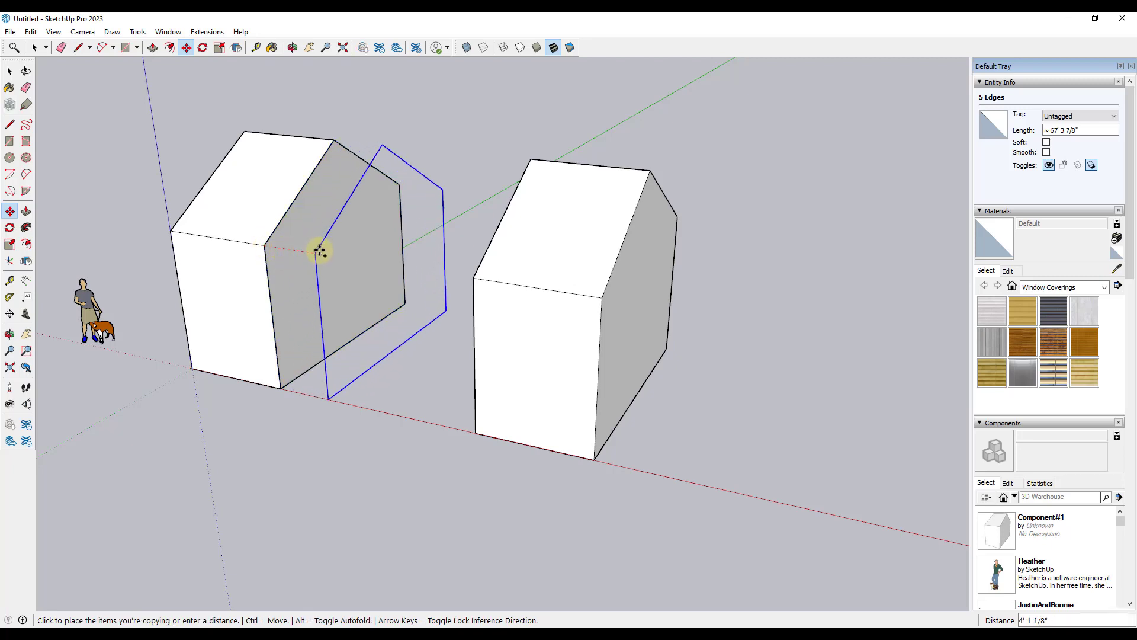
pyautogui.moveTo(472, 276)
pyautogui.write("6'")
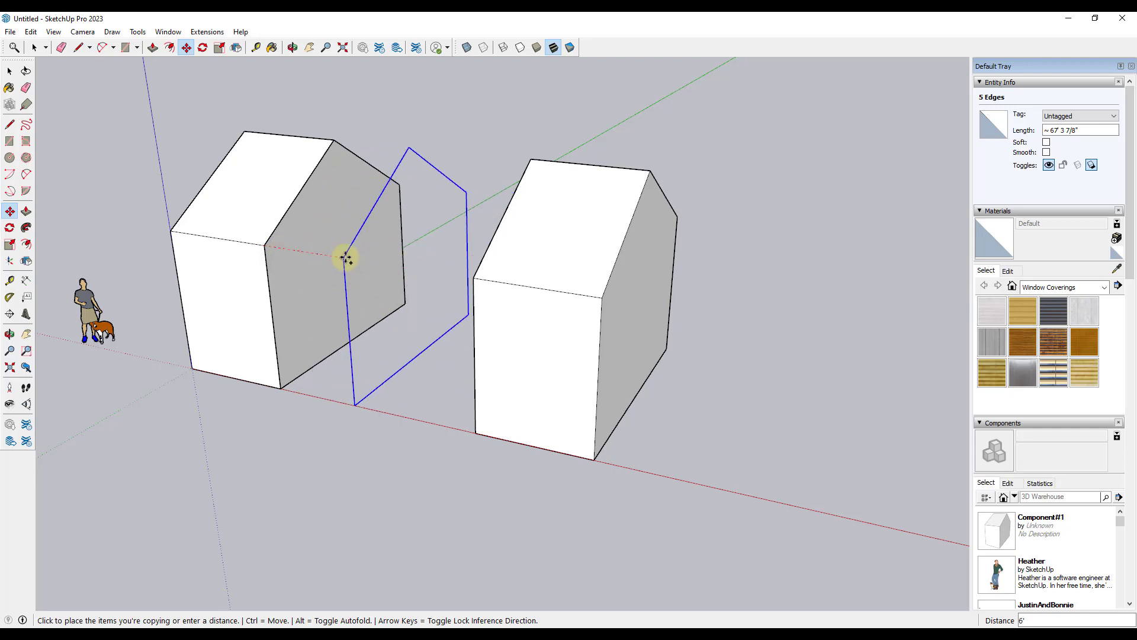
pyautogui.moveTo(472, 279)
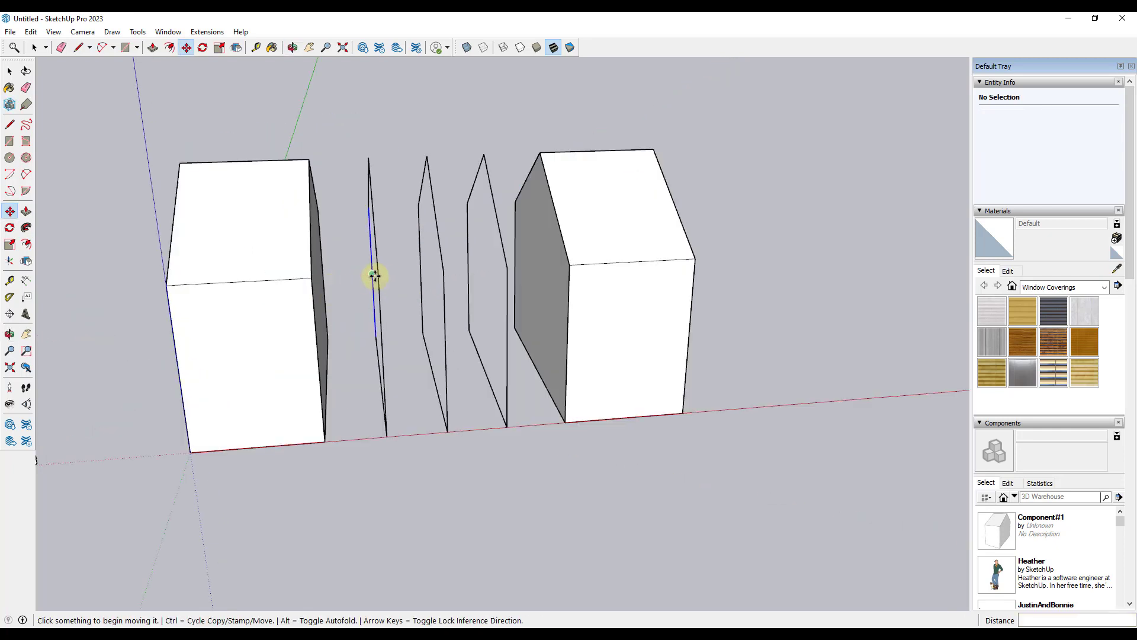
pyautogui.moveTo(418, 282)
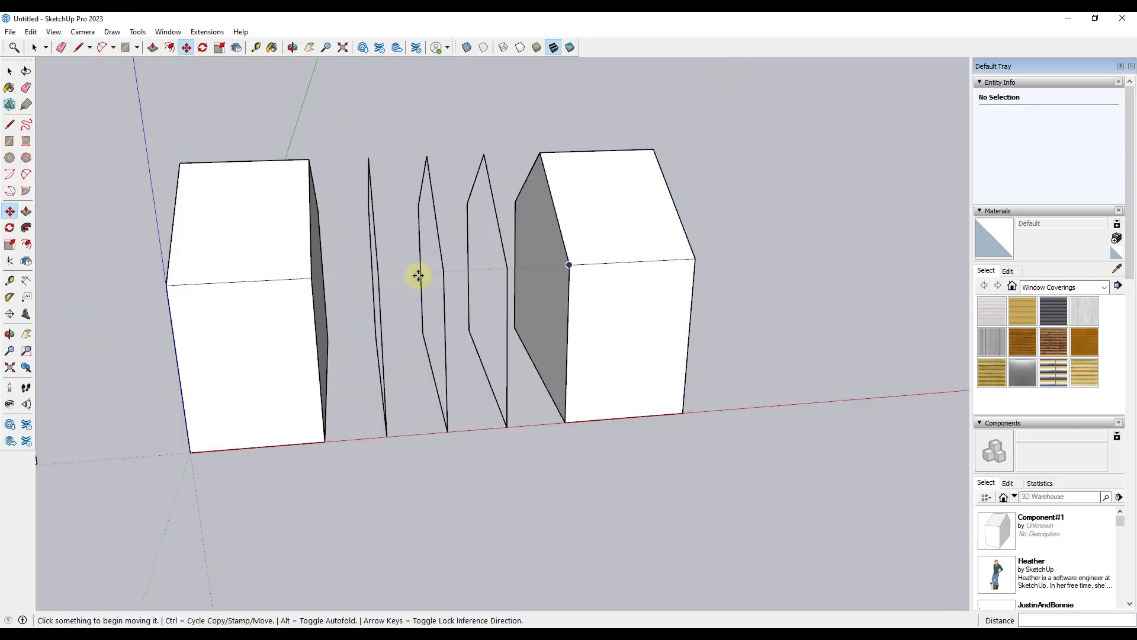
pyautogui.moveTo(552, 282)
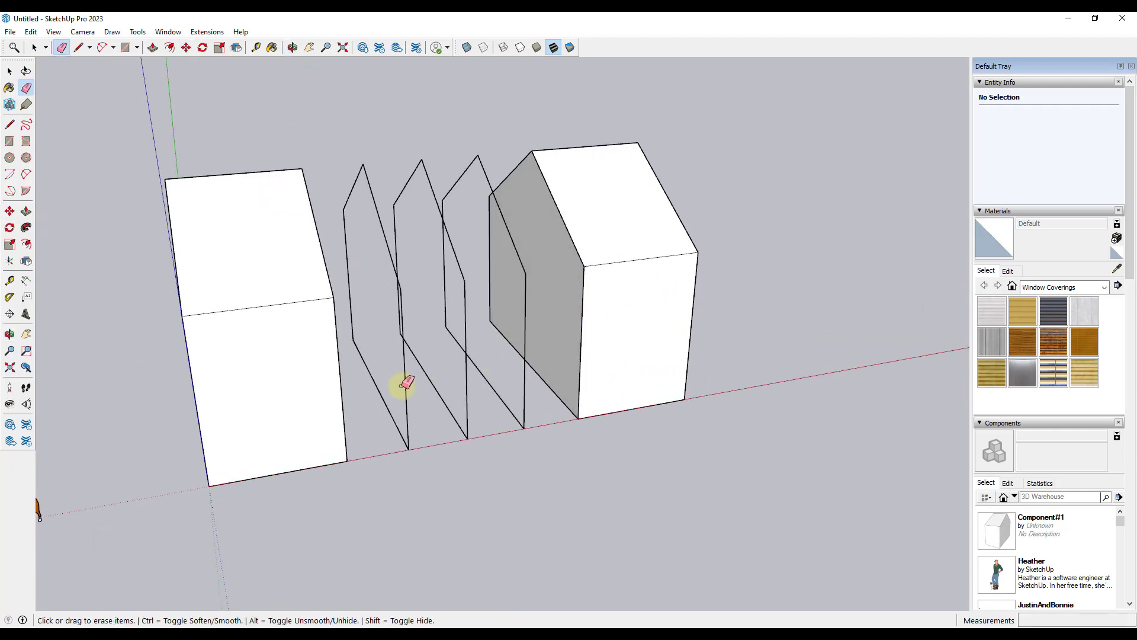
# Step: Erase extra gable outline edges and divide the vertical edge into equal segments
pyautogui.moveTo(406, 384); pyautogui.dragTo(490, 377)
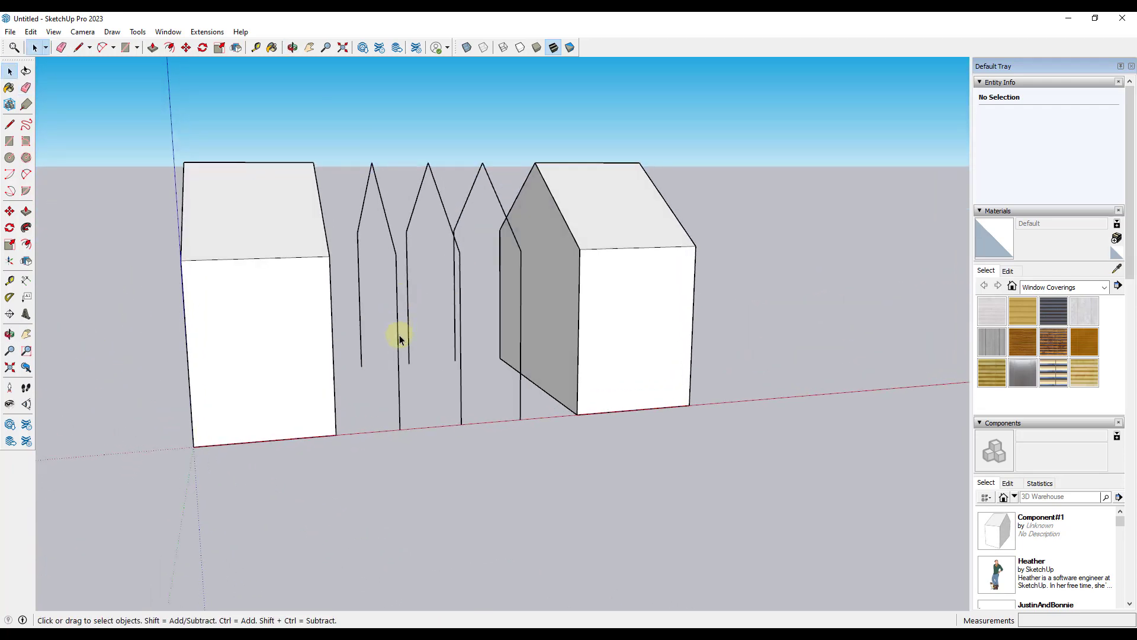
pyautogui.rightClick(397, 341)
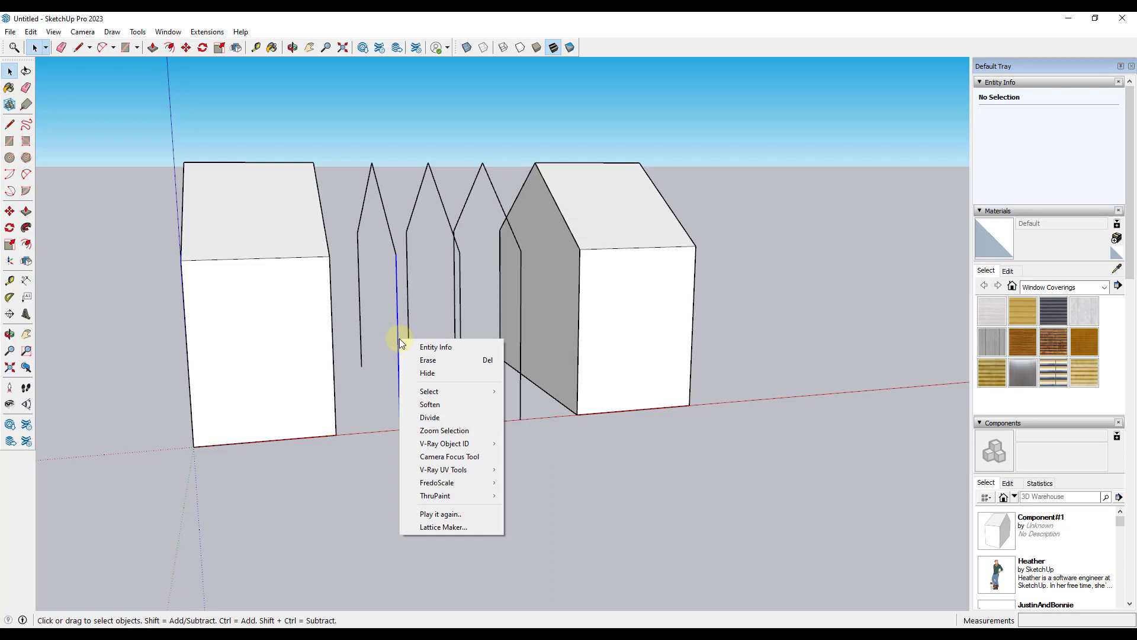
pyautogui.moveTo(426, 417)
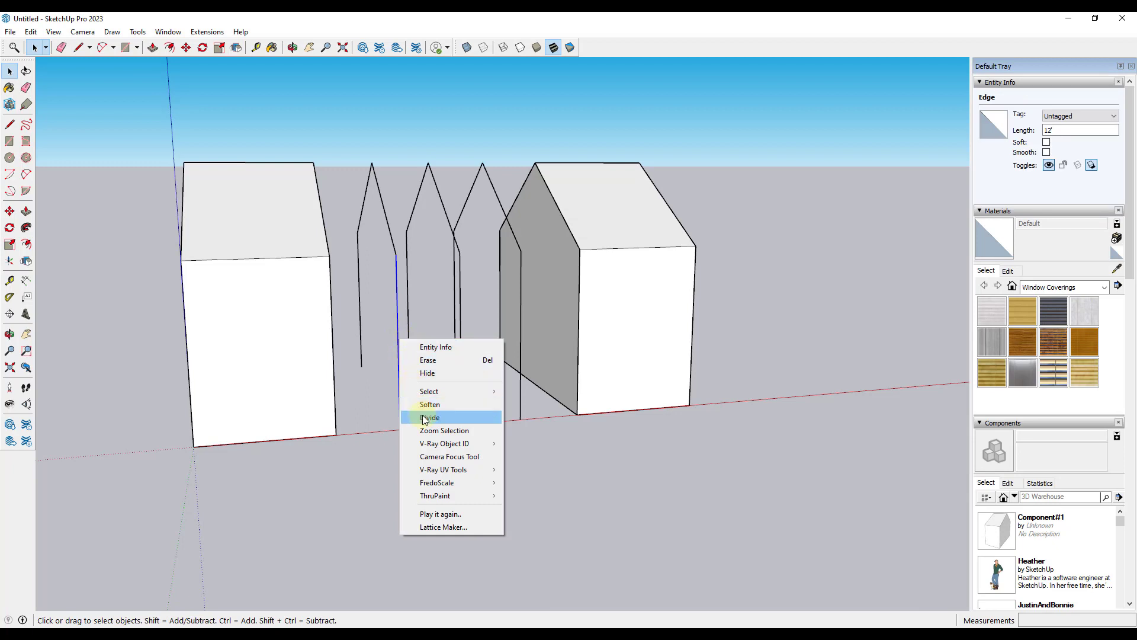
pyautogui.click(430, 417)
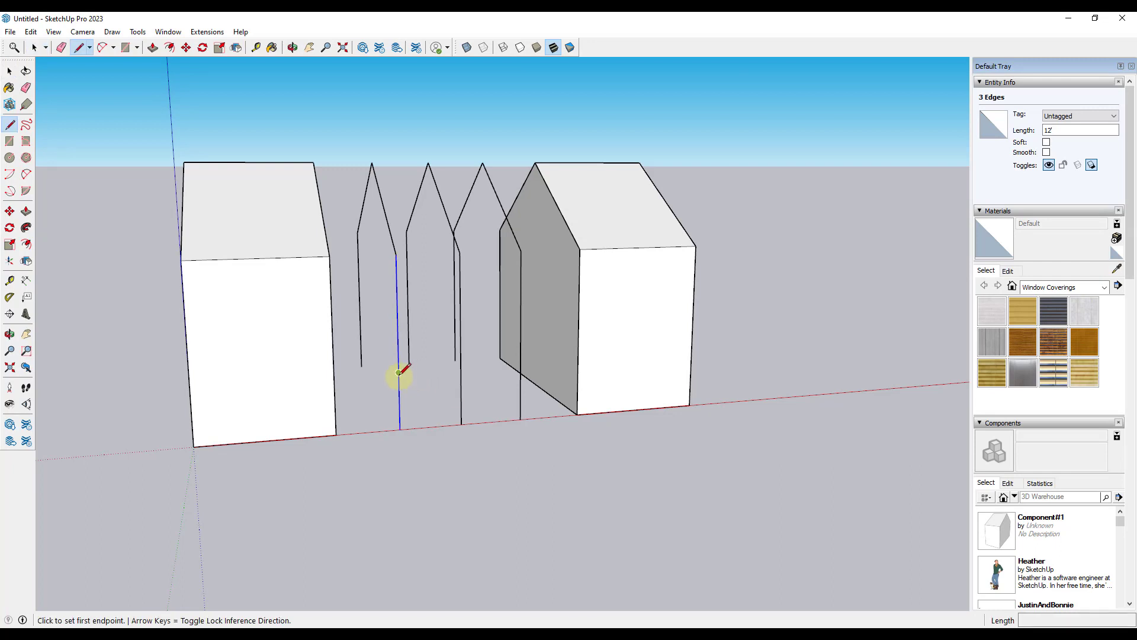
# Step: Draw division lines, copy panel rows up the wall, and select the grid
pyautogui.click(397, 374)
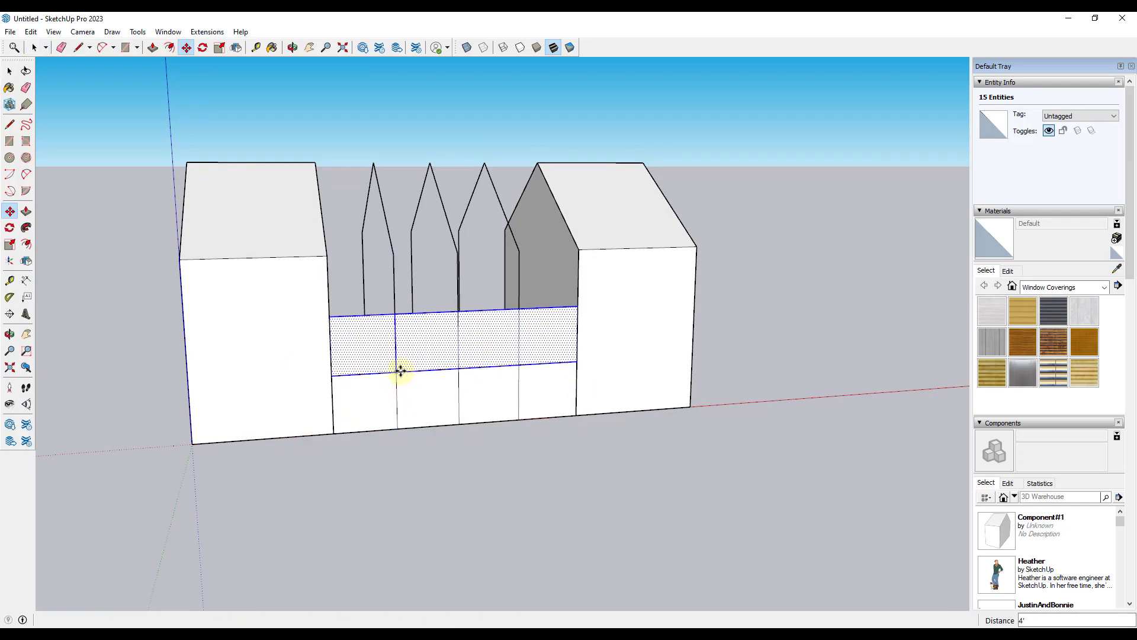
pyautogui.click(293, 48)
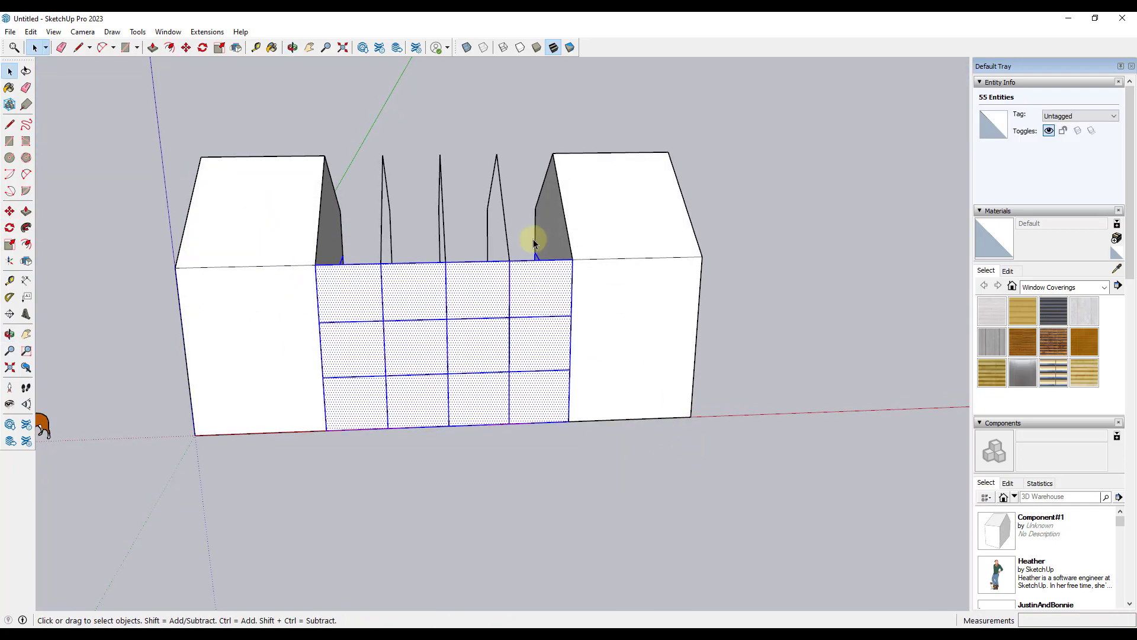
pyautogui.click(292, 47)
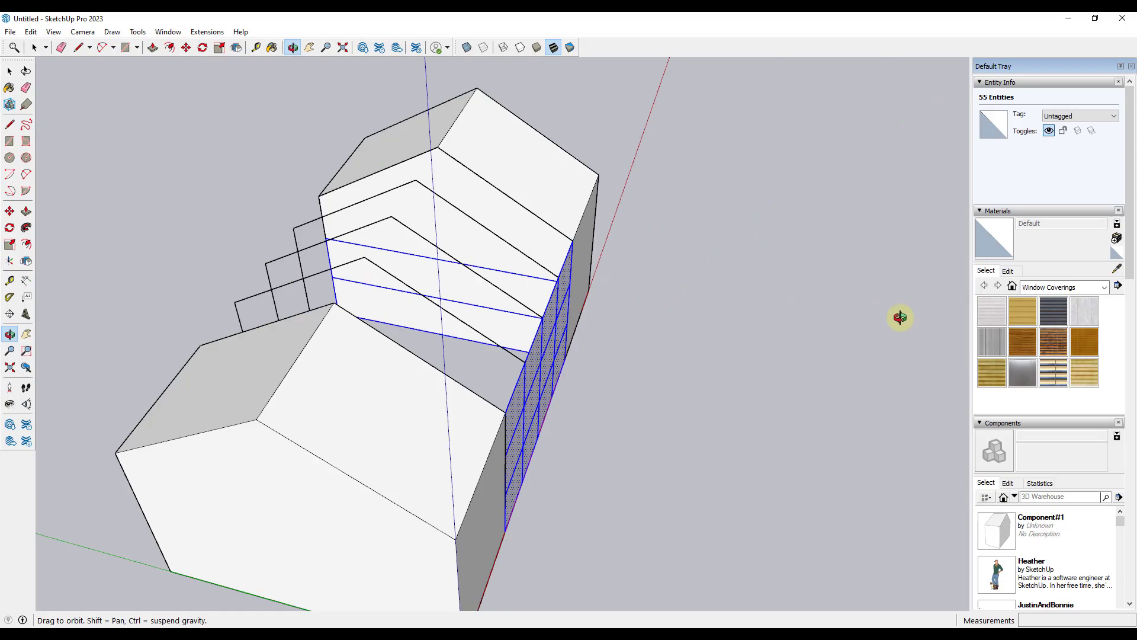
# Step: Orbit around the cabin and reverse the faces of the front panel grid
pyautogui.moveTo(899, 317); pyautogui.dragTo(530, 450)
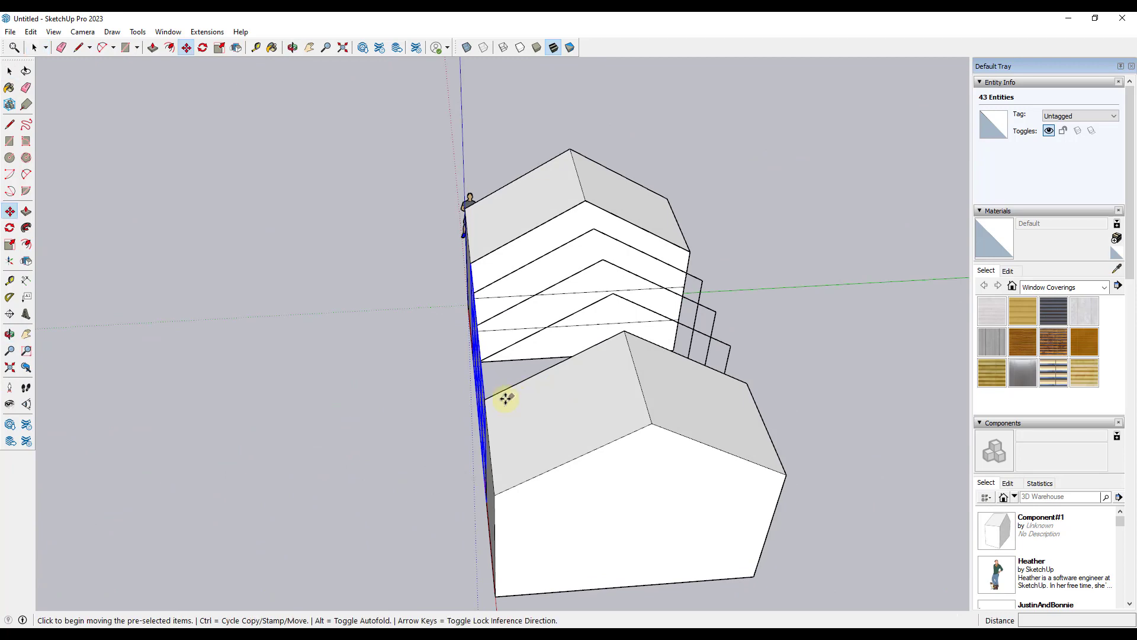
pyautogui.moveTo(507, 400); pyautogui.dragTo(747, 381)
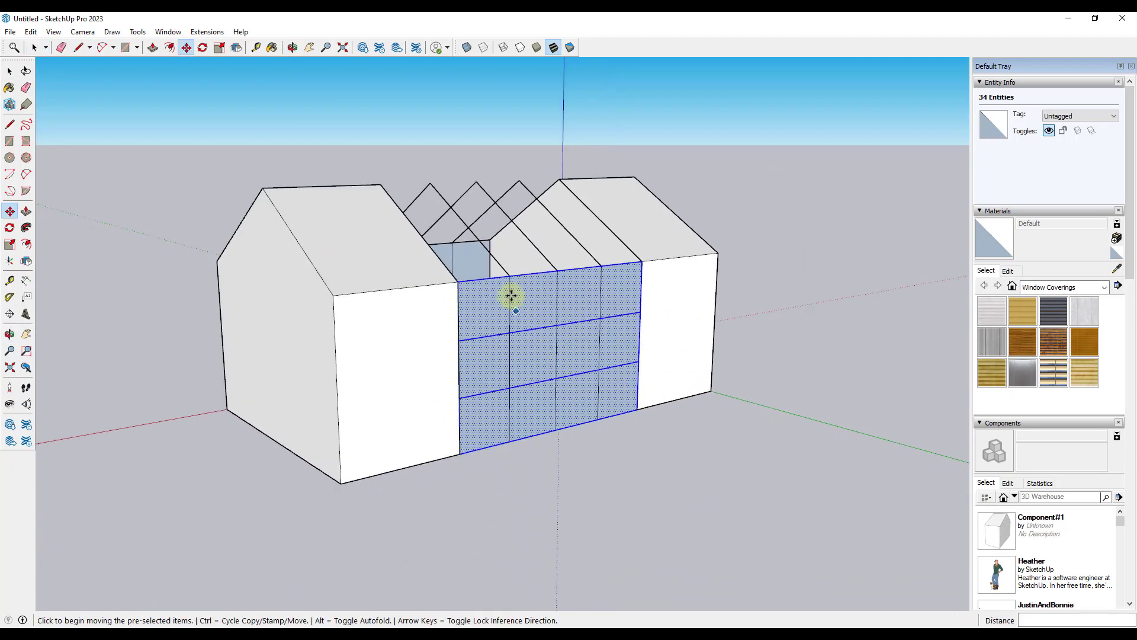
pyautogui.rightClick(511, 298)
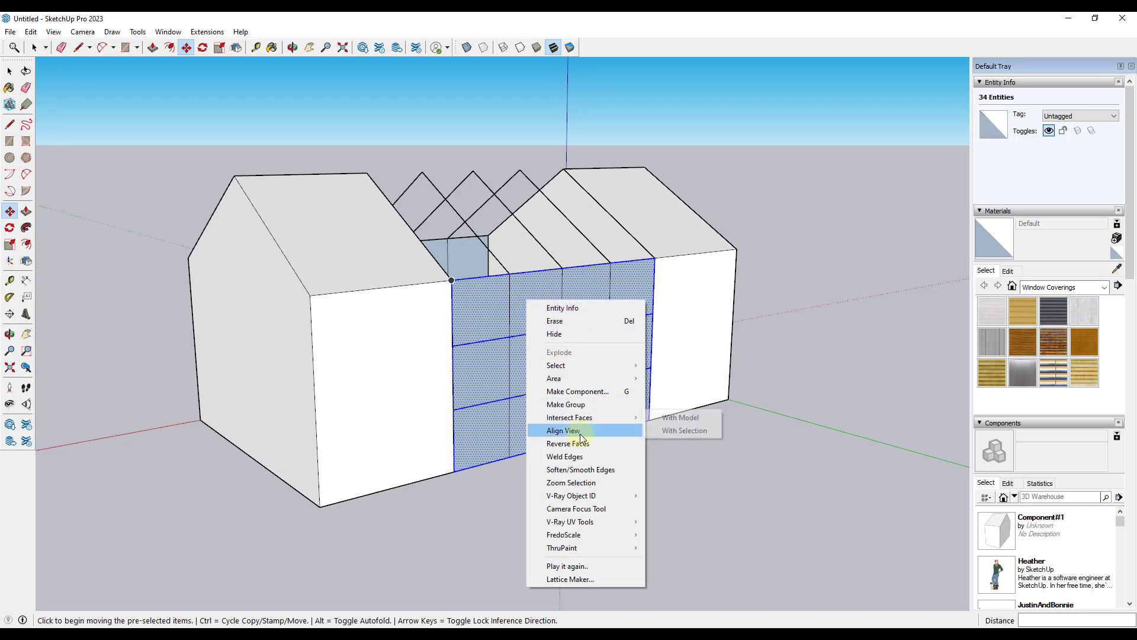
pyautogui.click(563, 429)
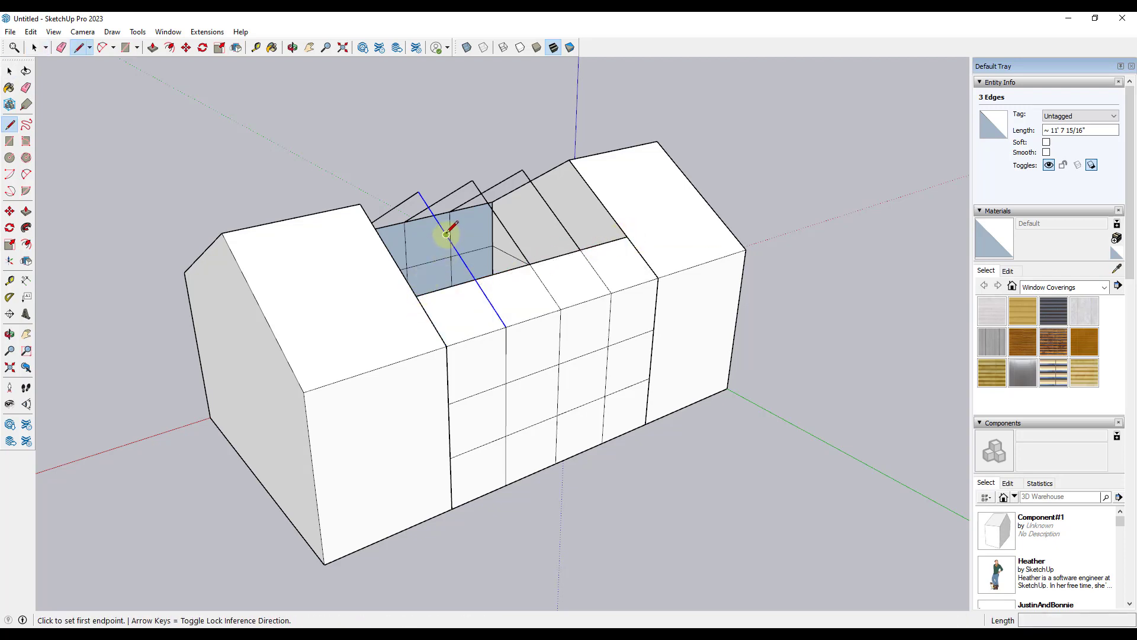
# Step: Draw division lines across the near and far roof slope openings to create faces
pyautogui.click(448, 235)
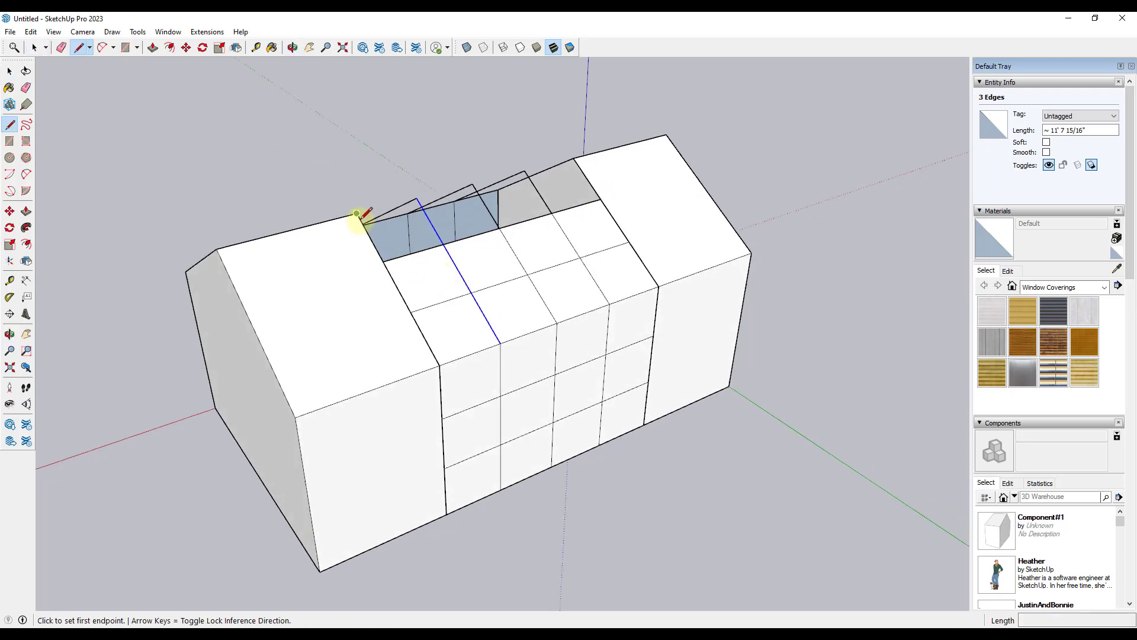
pyautogui.click(11, 71)
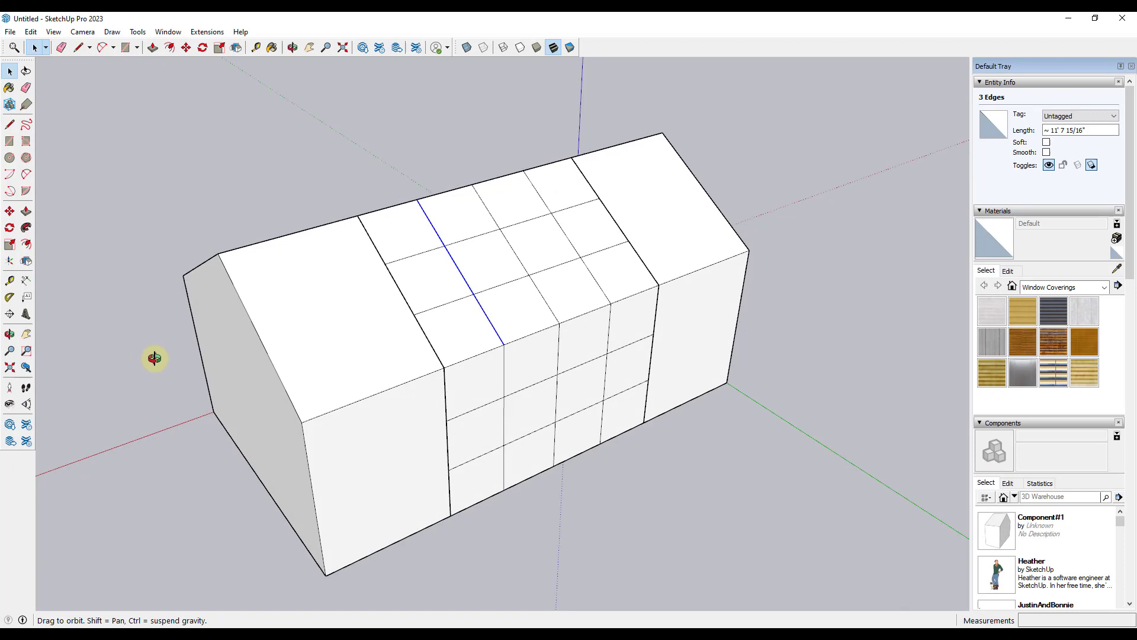
pyautogui.moveTo(155, 359); pyautogui.dragTo(562, 268)
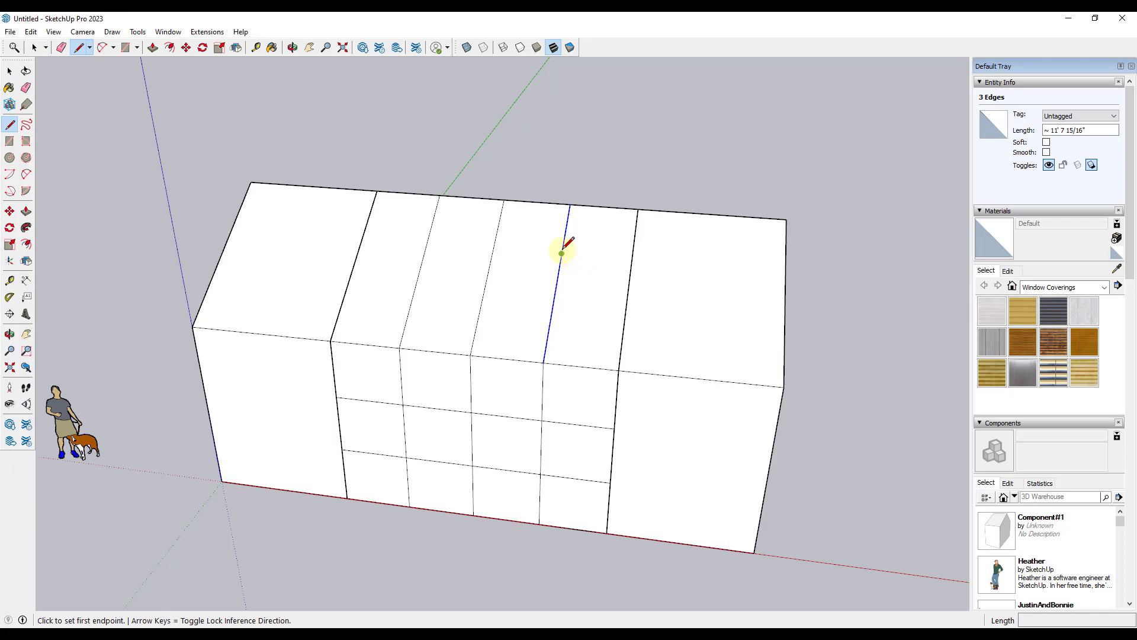
pyautogui.click(633, 258)
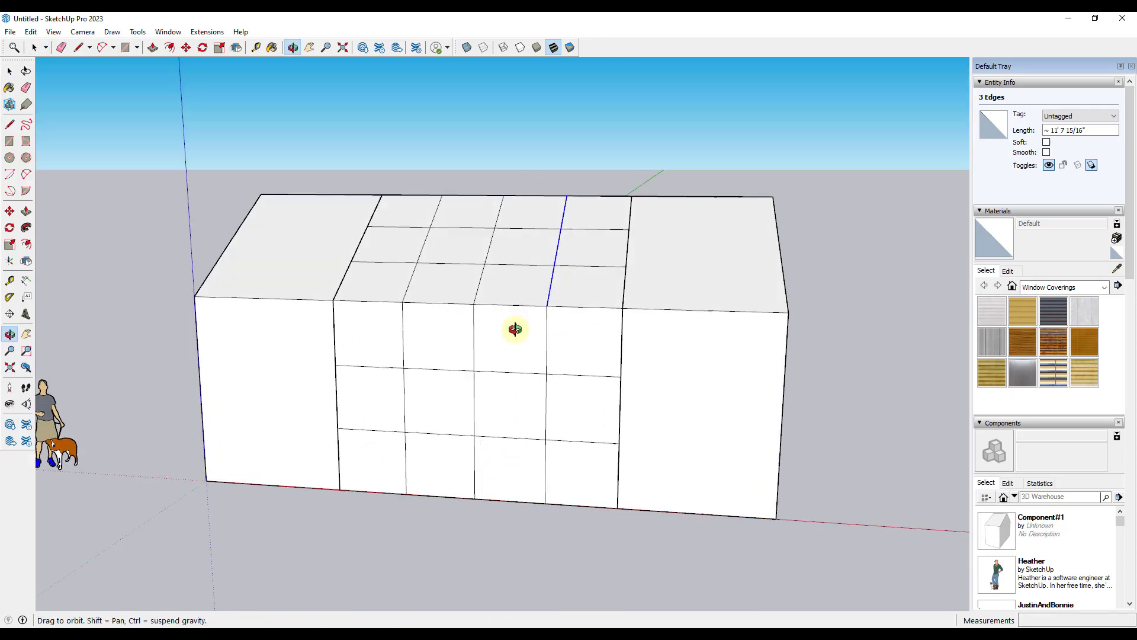
pyautogui.moveTo(515, 328); pyautogui.dragTo(540, 31)
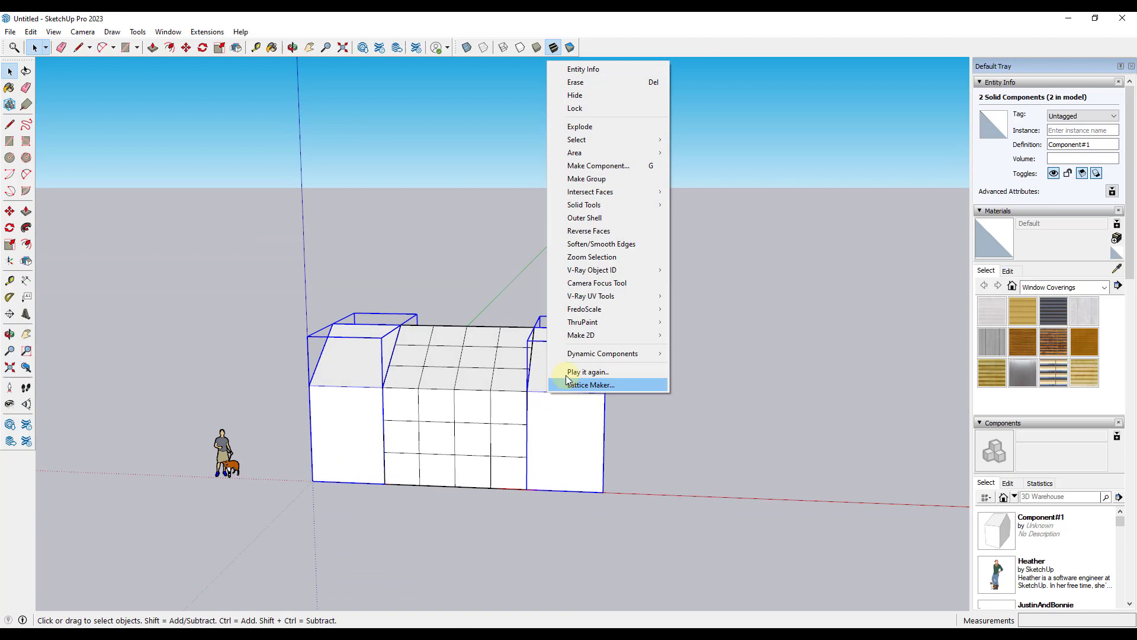
# Step: Choose the lattice generator from the selection's context menu
pyautogui.click(588, 371)
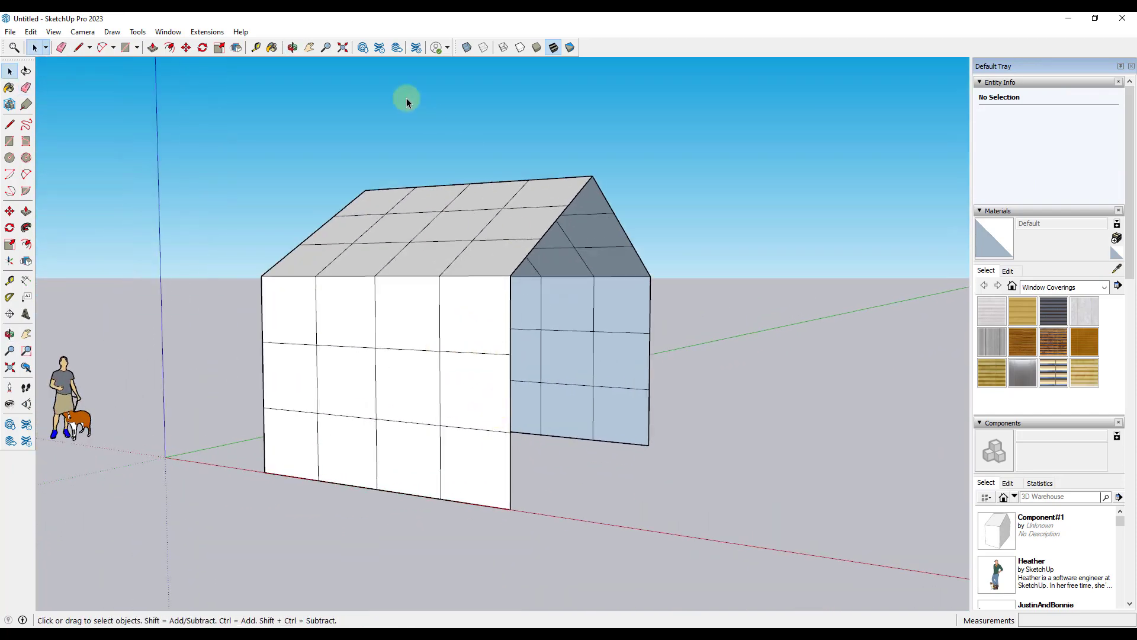
pyautogui.moveTo(207, 31)
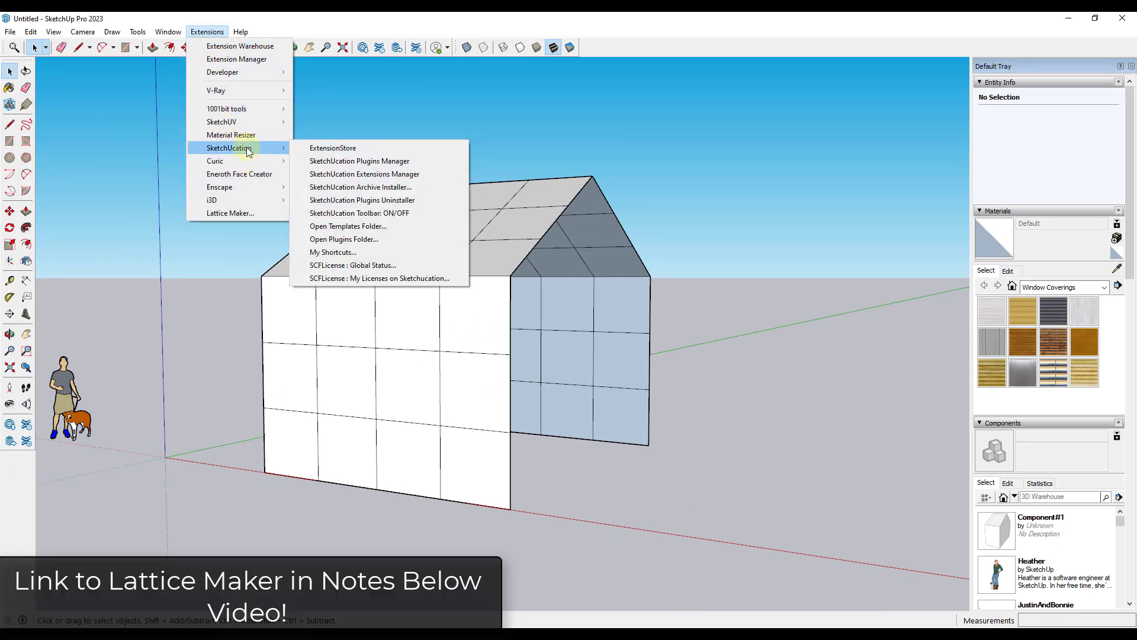
# Step: Search the SketchUcation extension store for 'lattice maker' and install Lattice Maker
pyautogui.click(332, 147)
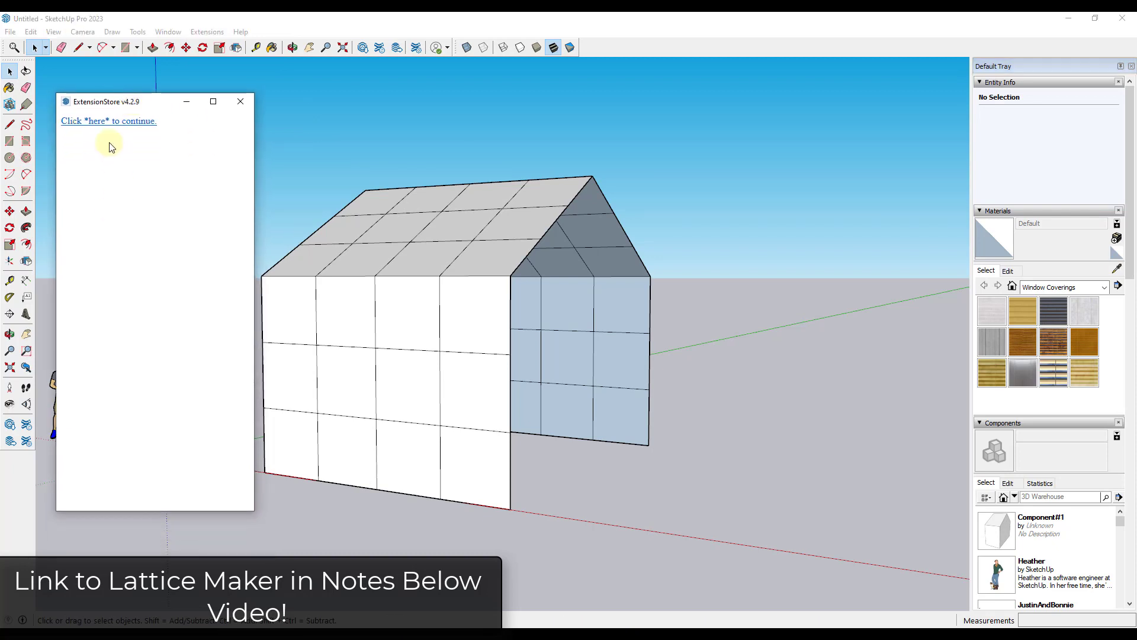
pyautogui.click(109, 121)
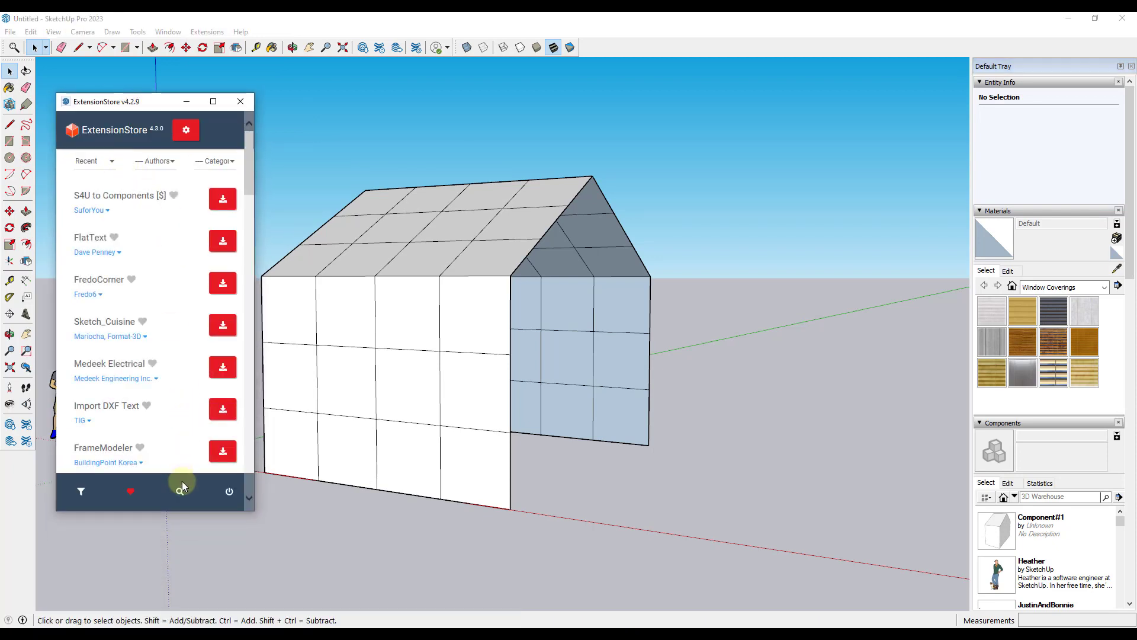
pyautogui.click(180, 491)
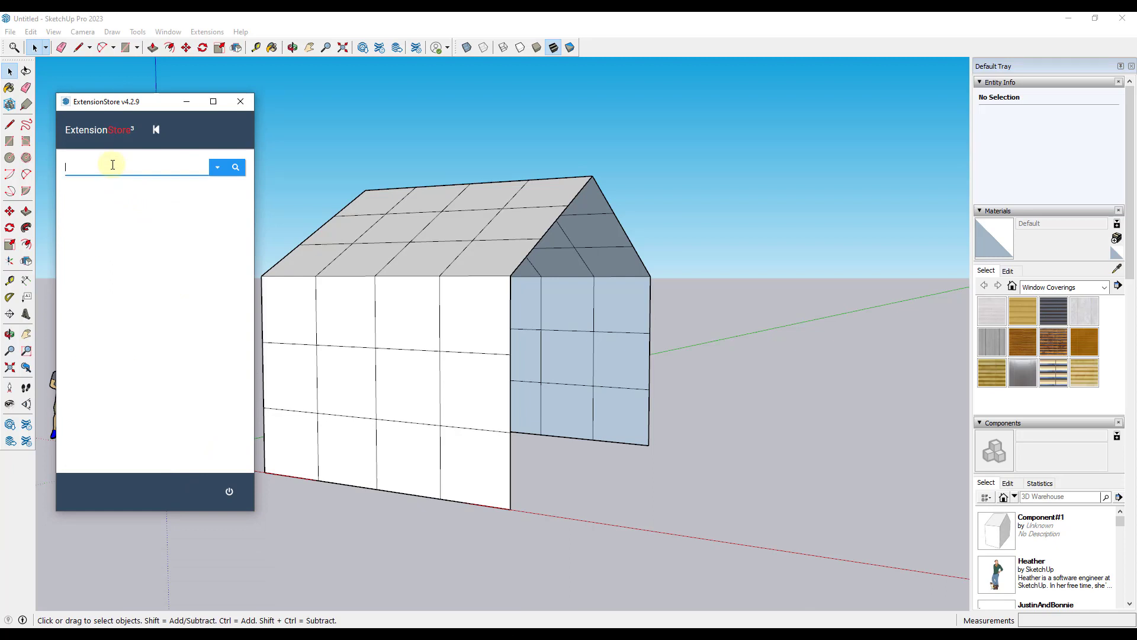
pyautogui.write('lattice maker')
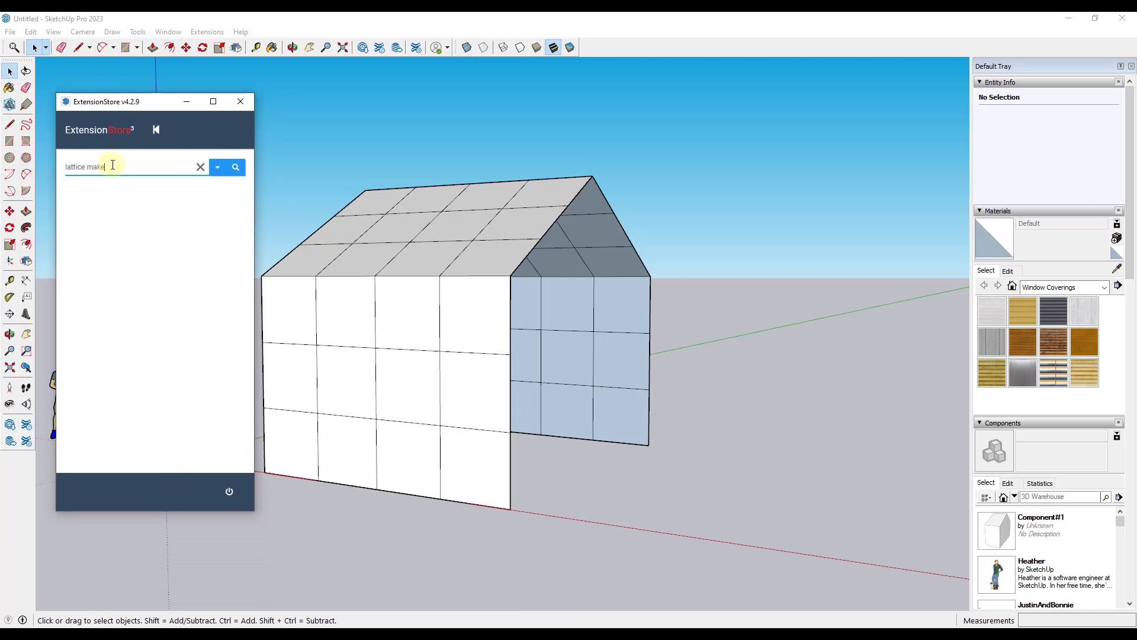
pyautogui.click(235, 167)
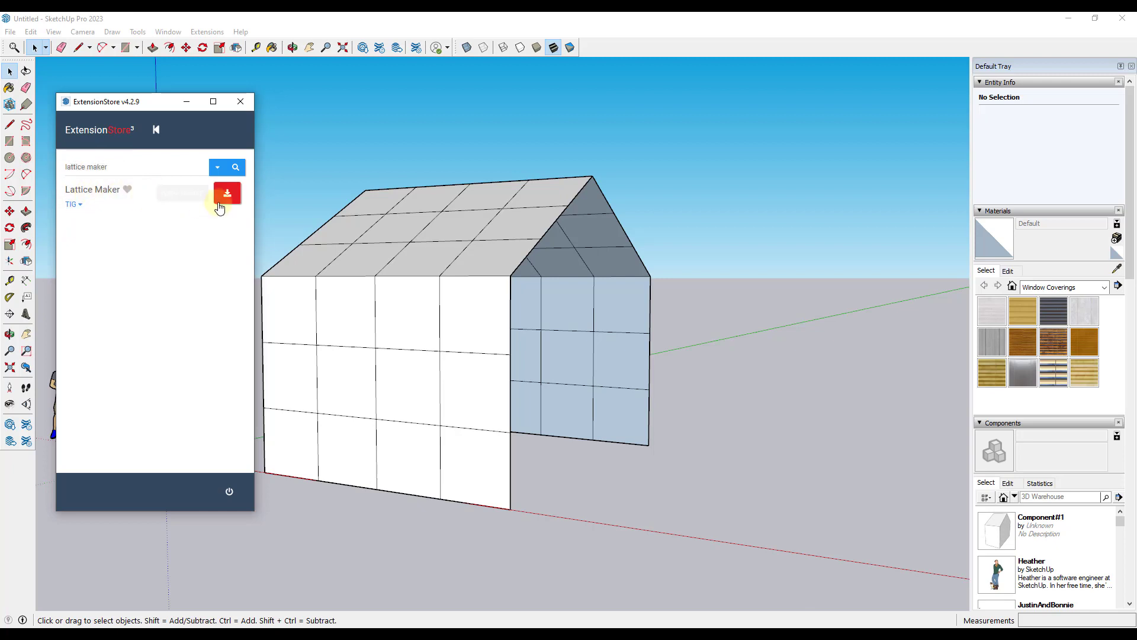
pyautogui.click(240, 101)
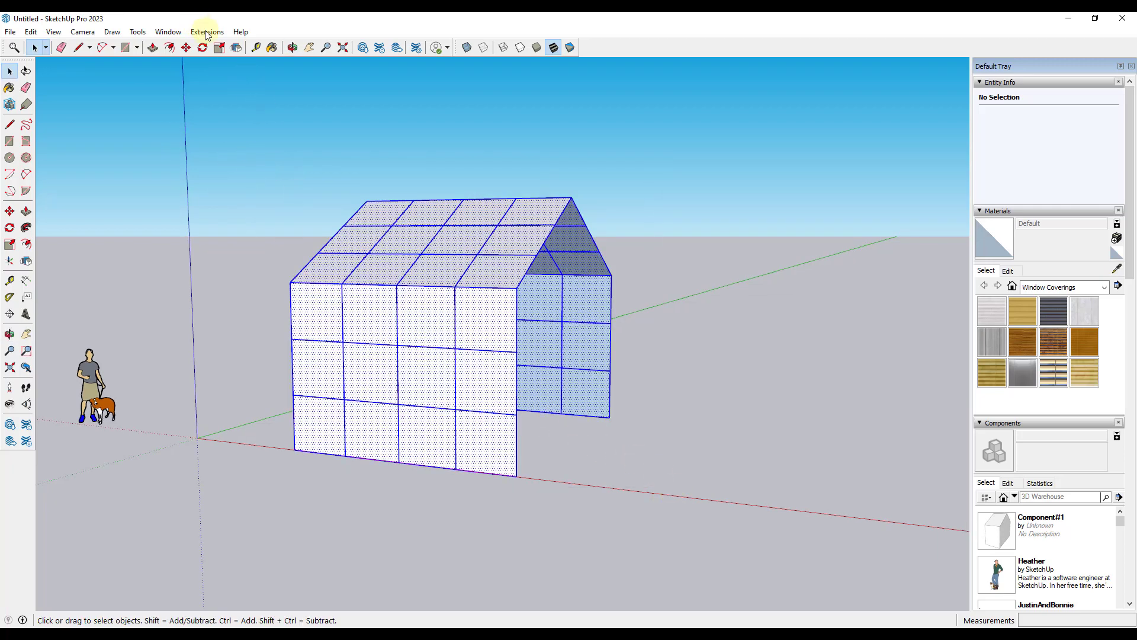
# Step: Launch Lattice Maker and cancel it, then Save As 'Storefront House'
pyautogui.click(207, 31)
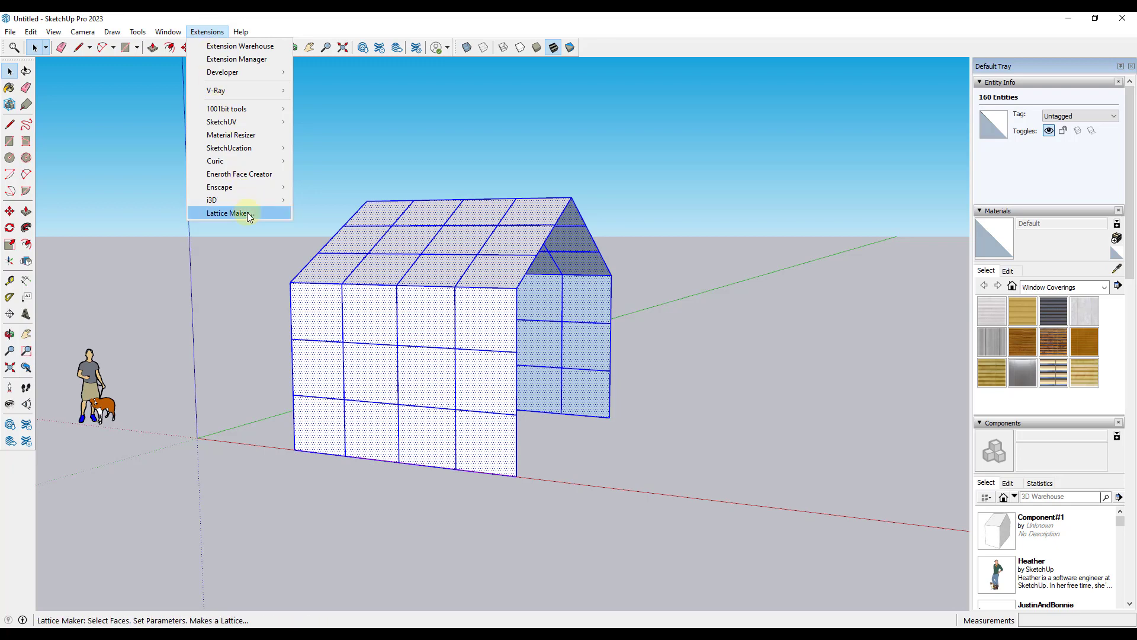
pyautogui.click(229, 213)
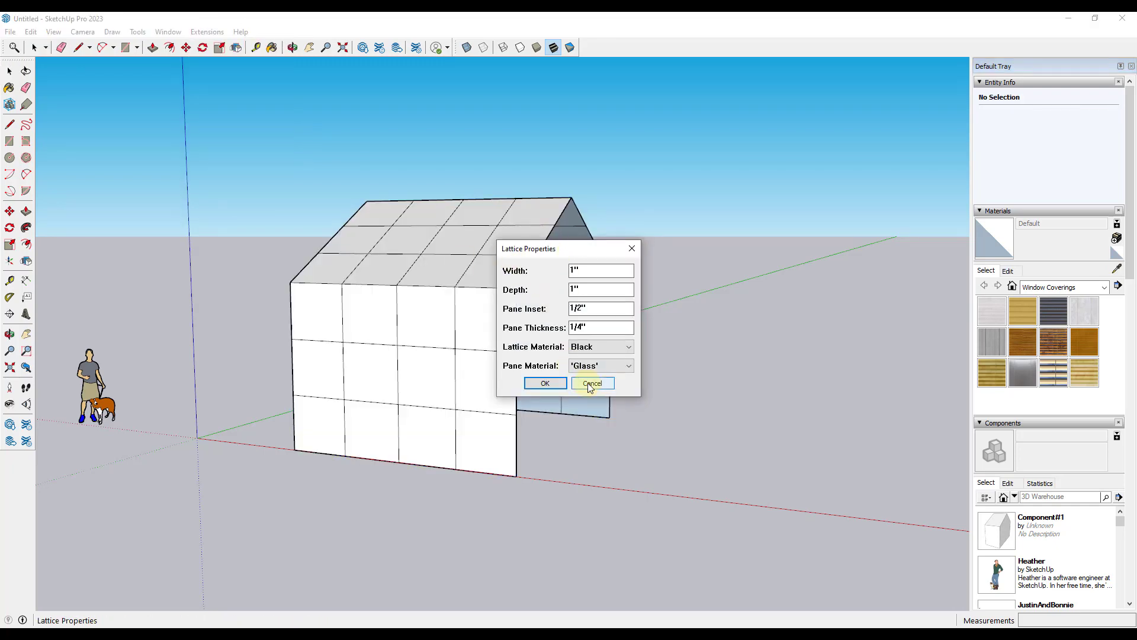
pyautogui.click(592, 383)
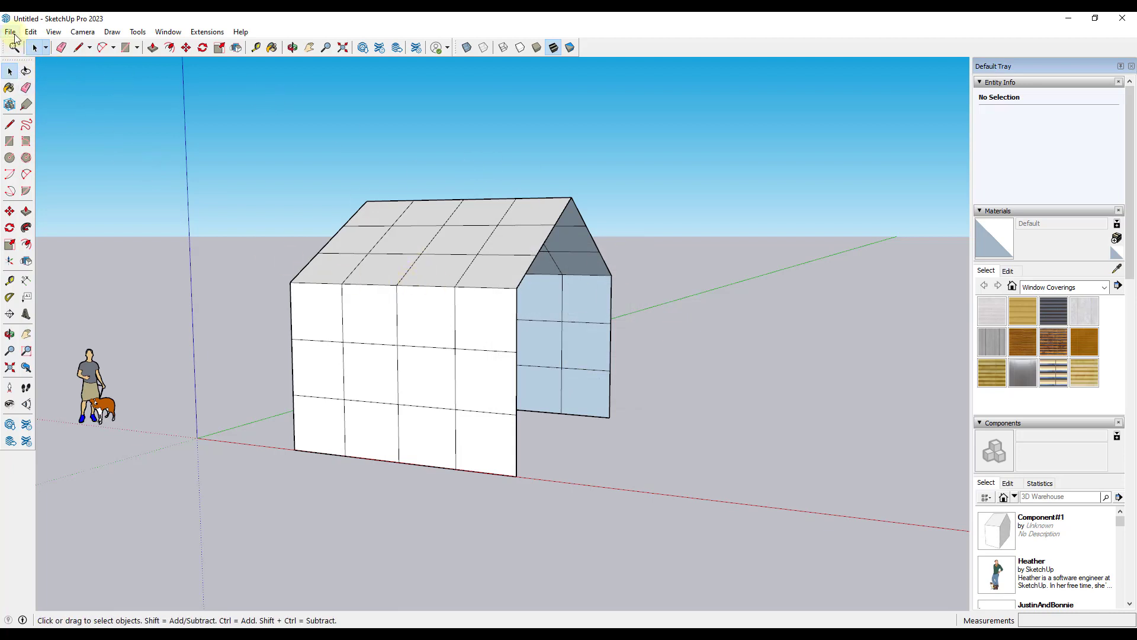
pyautogui.click(10, 31)
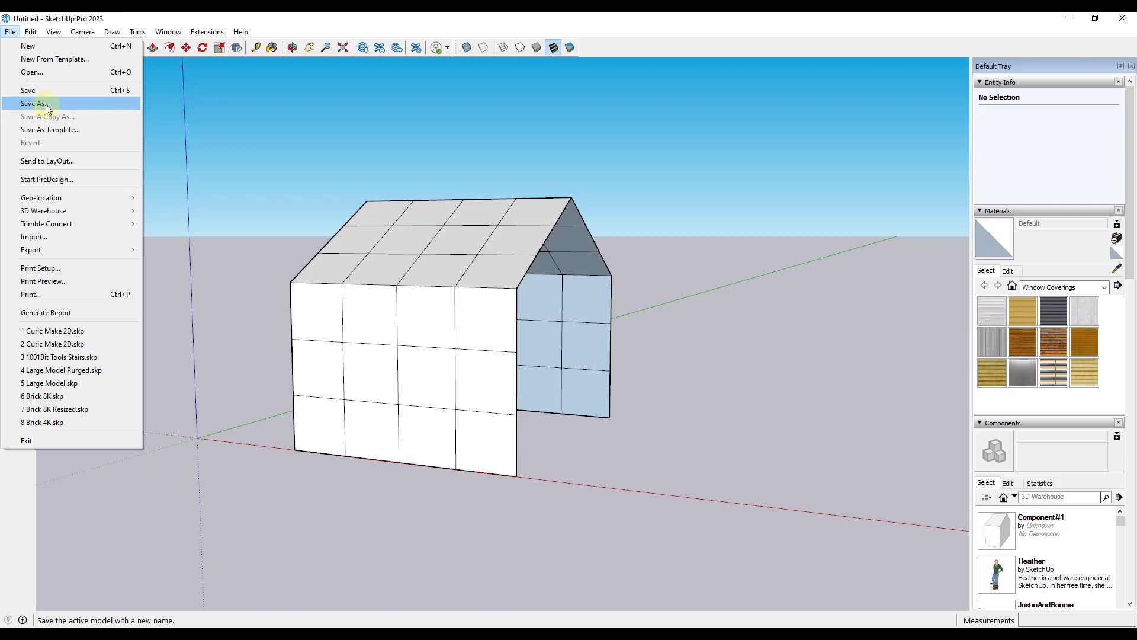
pyautogui.click(36, 102)
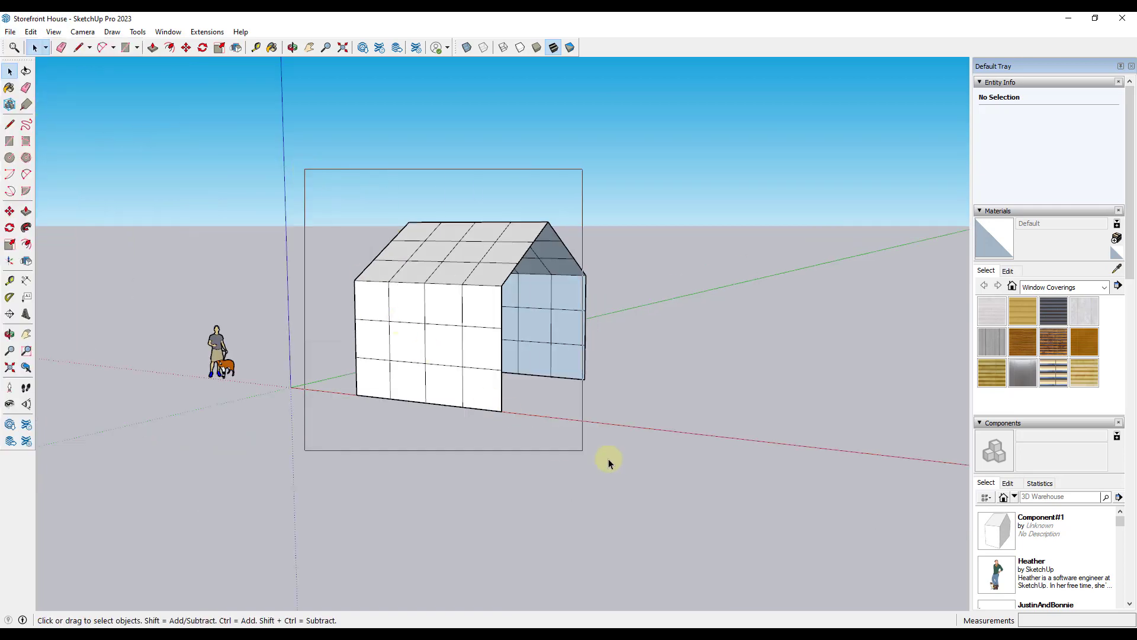
pyautogui.click(206, 31)
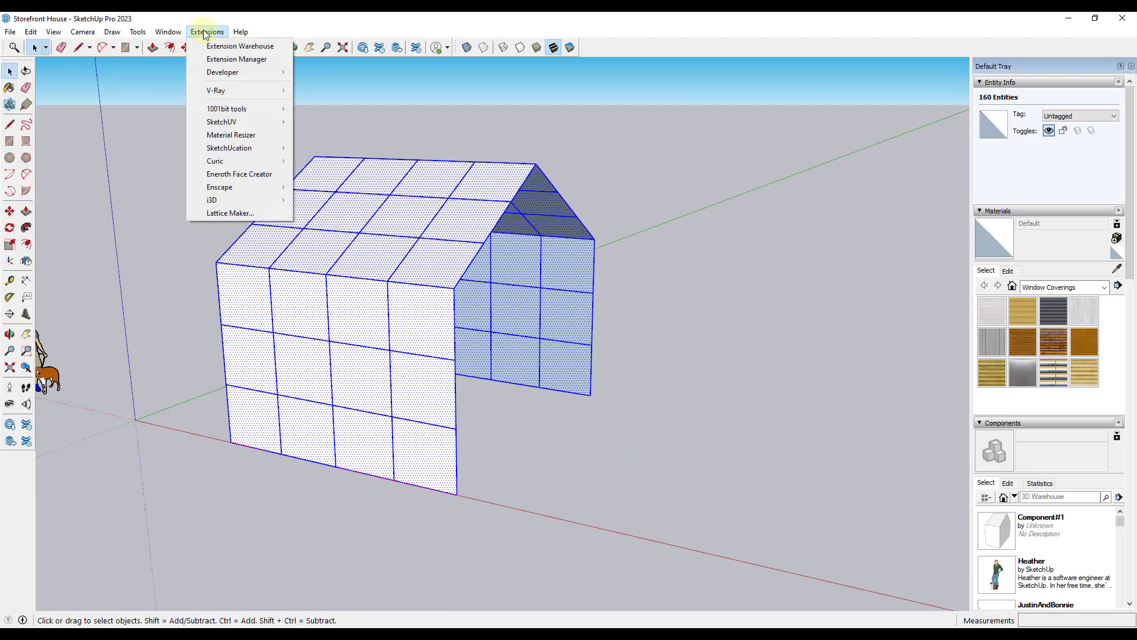
pyautogui.click(230, 212)
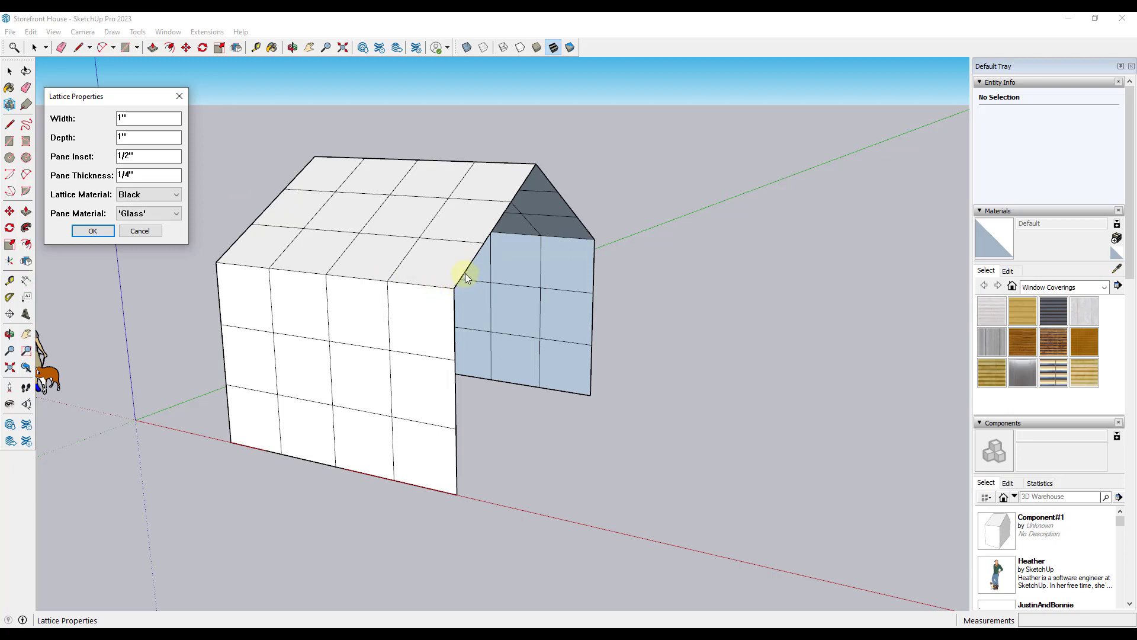
pyautogui.moveTo(484, 308)
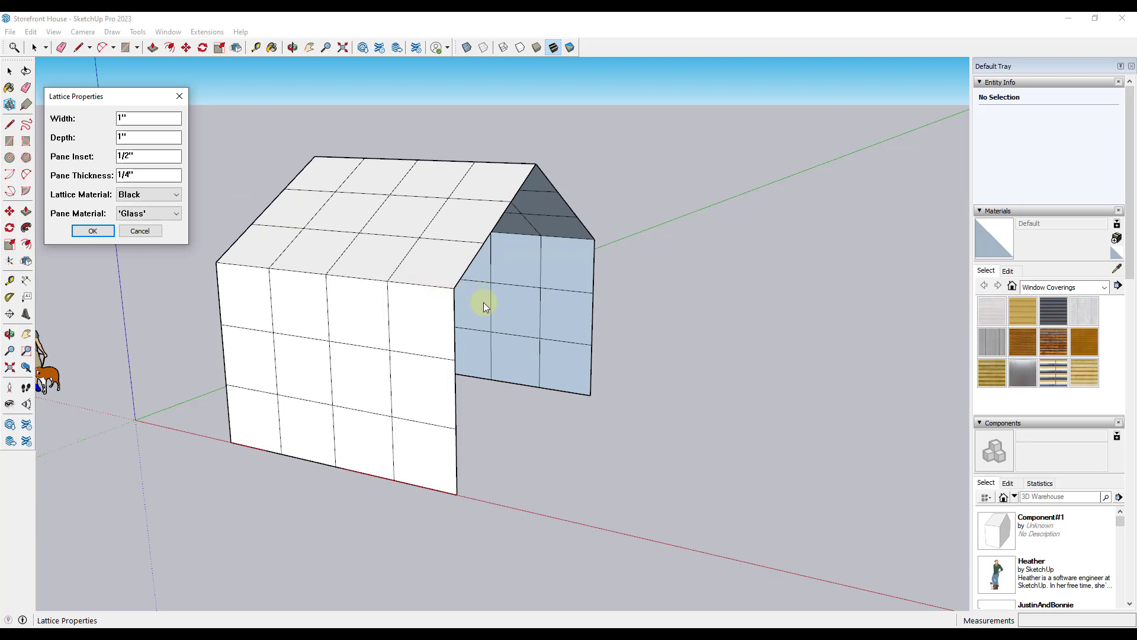
pyautogui.moveTo(442, 242)
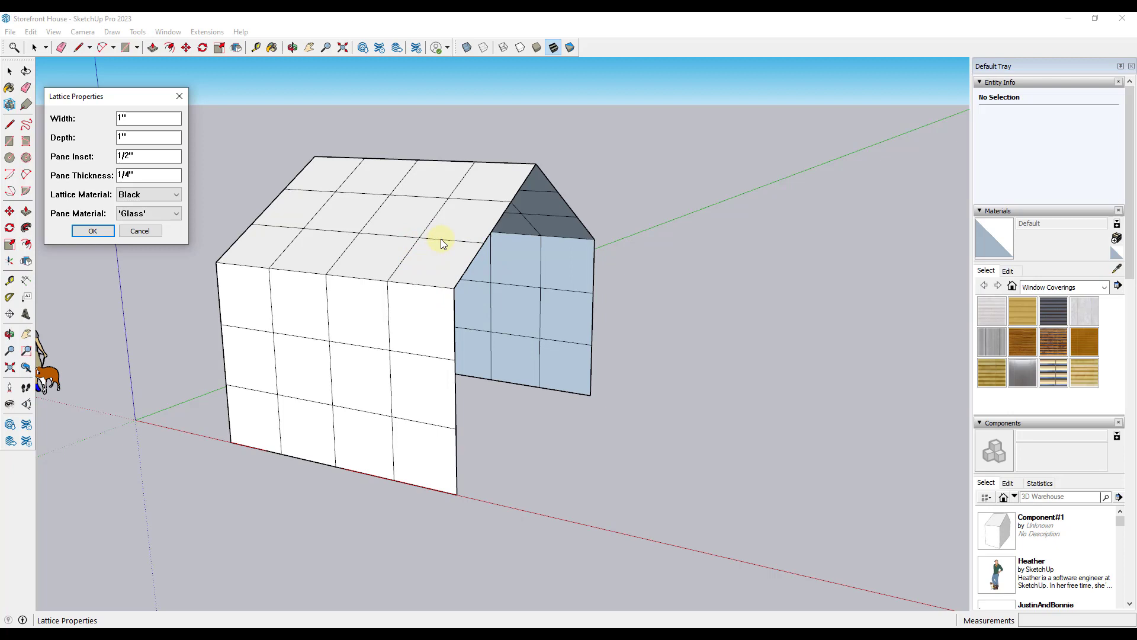
pyautogui.moveTo(449, 270)
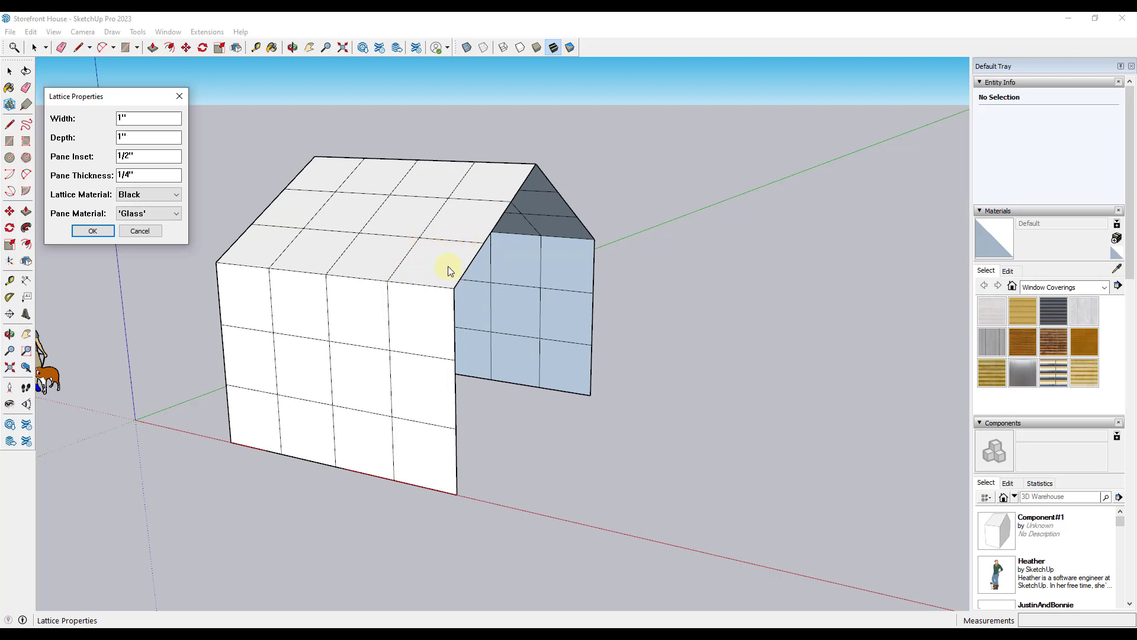
pyautogui.click(148, 119)
pyautogui.write('2')
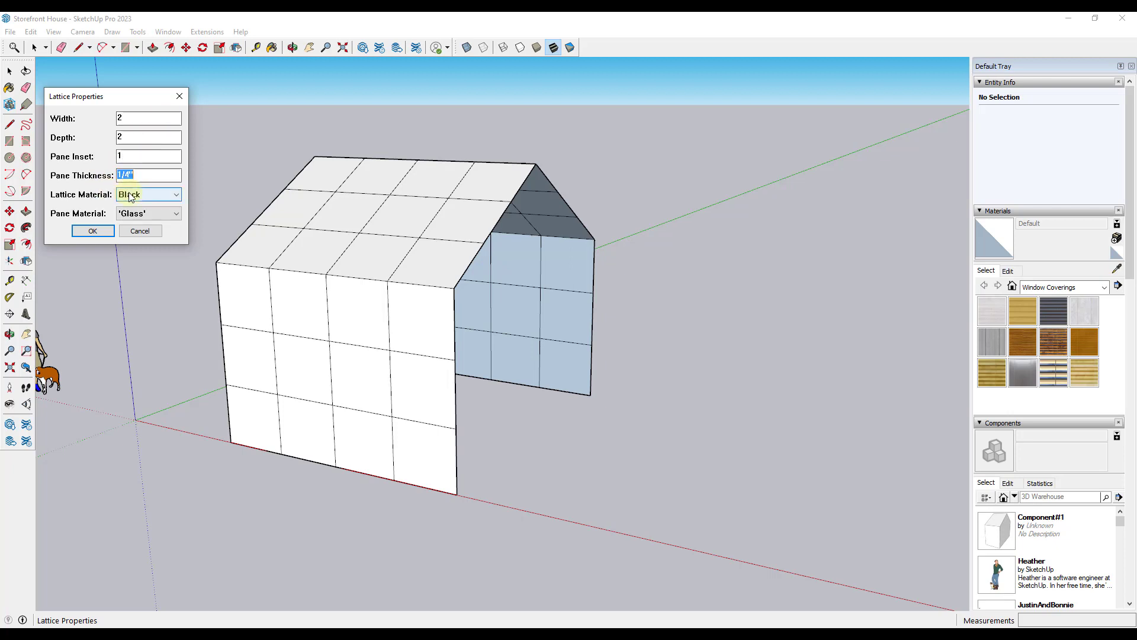
pyautogui.click(177, 194)
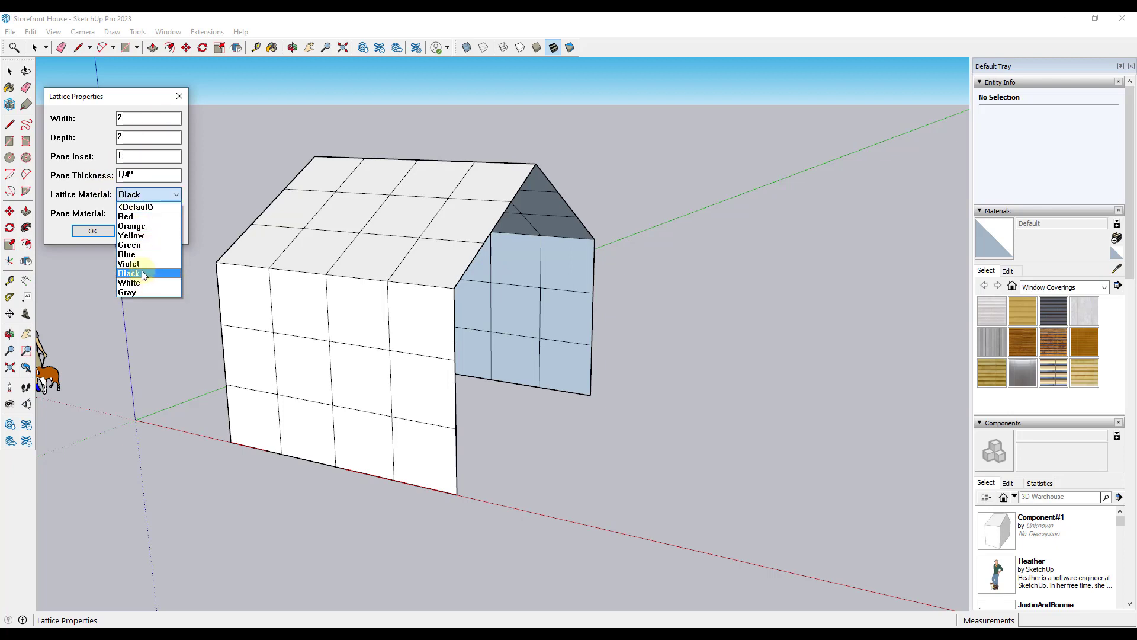
pyautogui.click(175, 213)
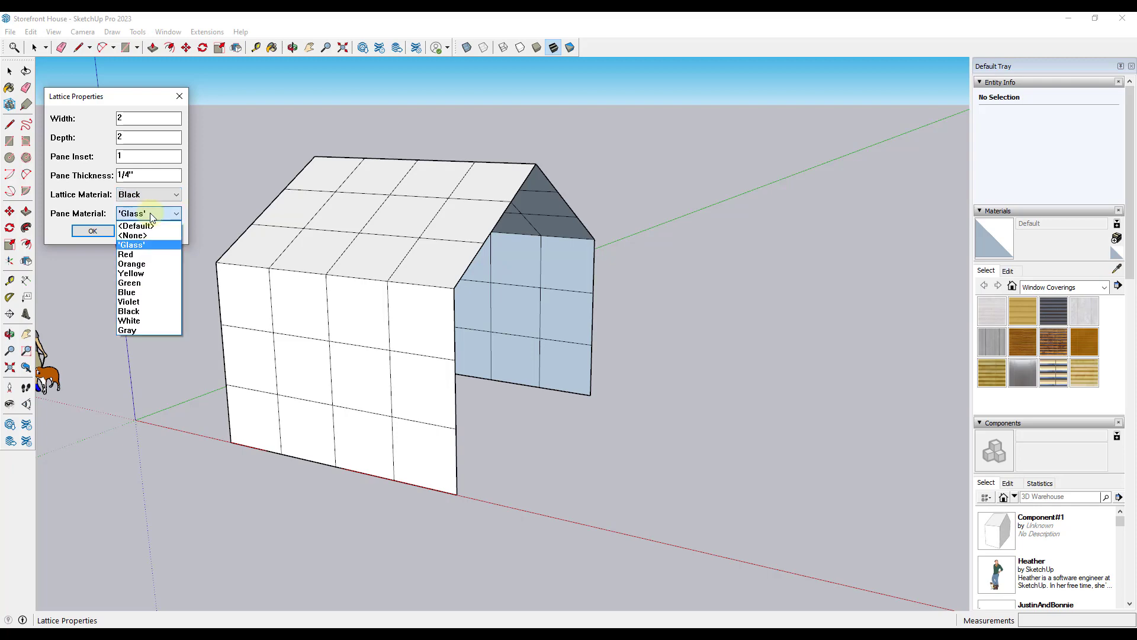
pyautogui.click(93, 230)
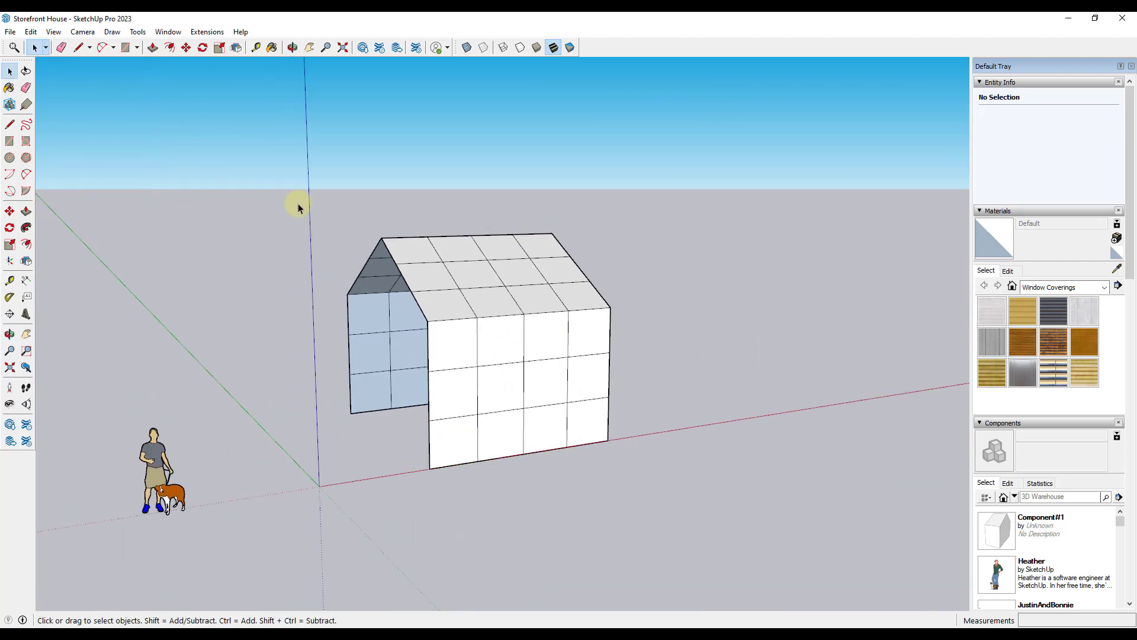
# Step: Run Lattice Maker with width 1, depth 2, 1" pane inset, black lattice and glass panes
pyautogui.click(206, 32)
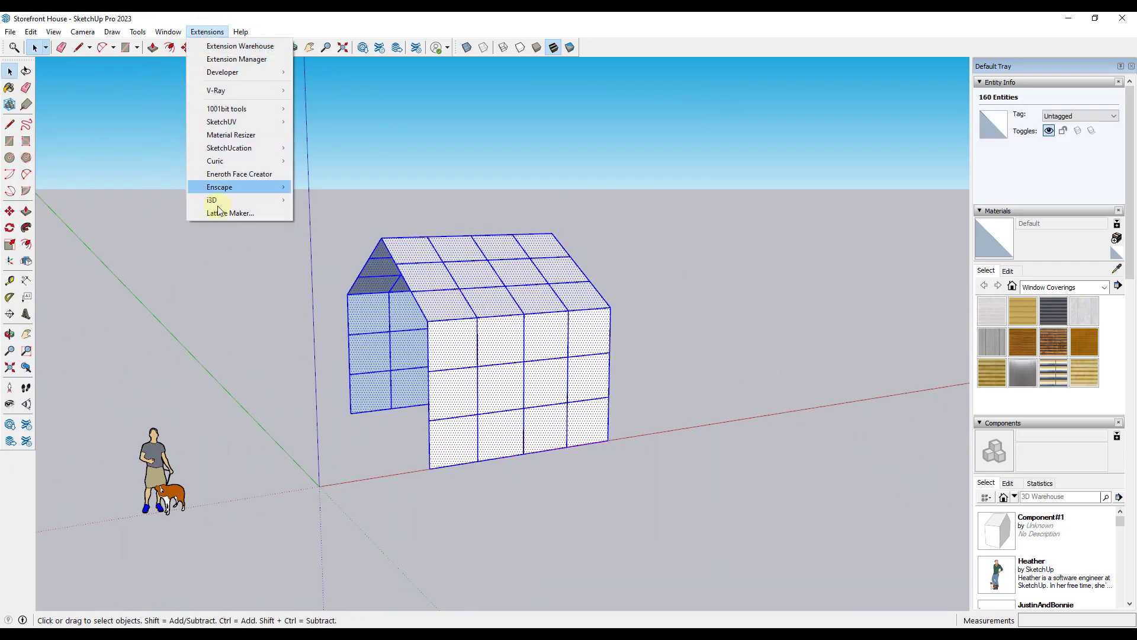
pyautogui.click(231, 212)
pyautogui.write('2')
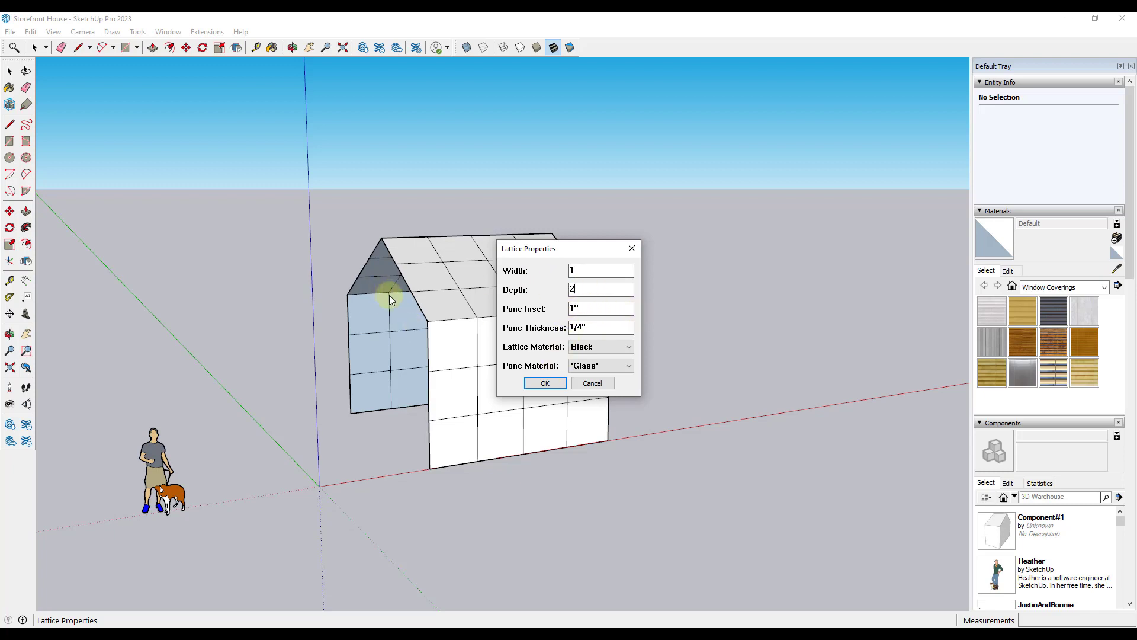
pyautogui.moveTo(532, 260)
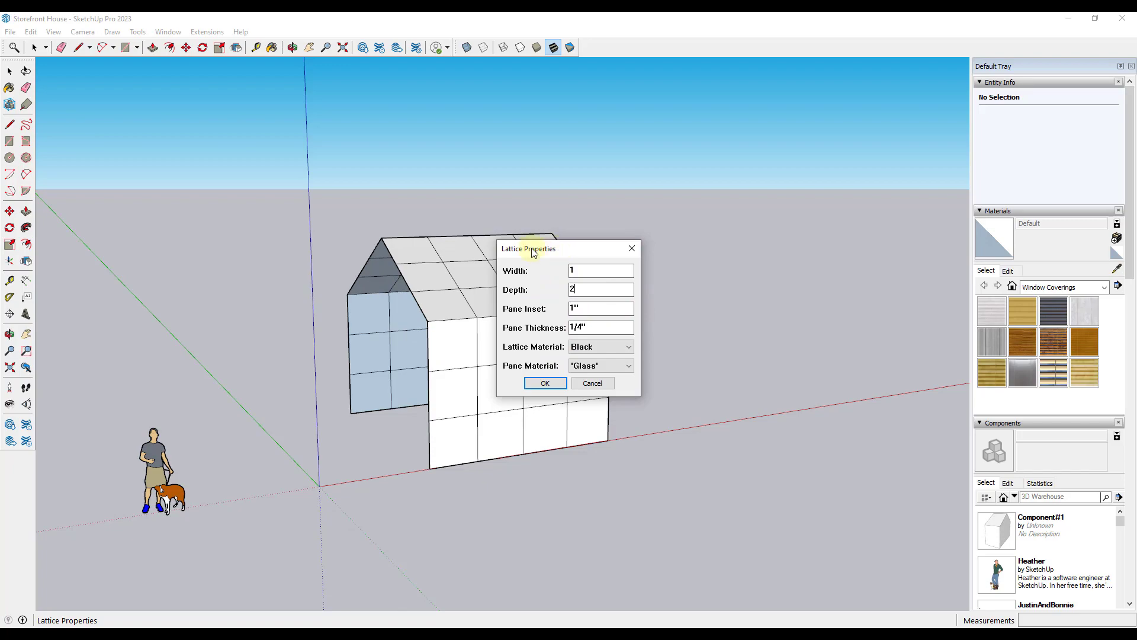
pyautogui.click(545, 382)
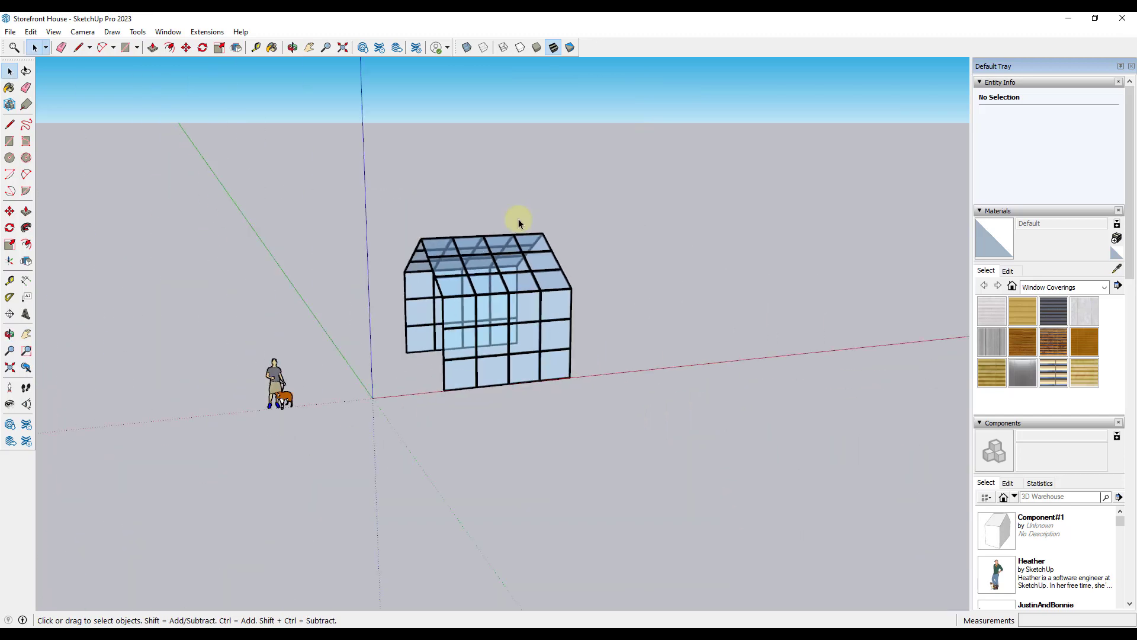
# Step: Zoom closer to the cabin and unhide all, revealing both white end houses
pyautogui.moveTo(519, 221); pyautogui.dragTo(472, 356)
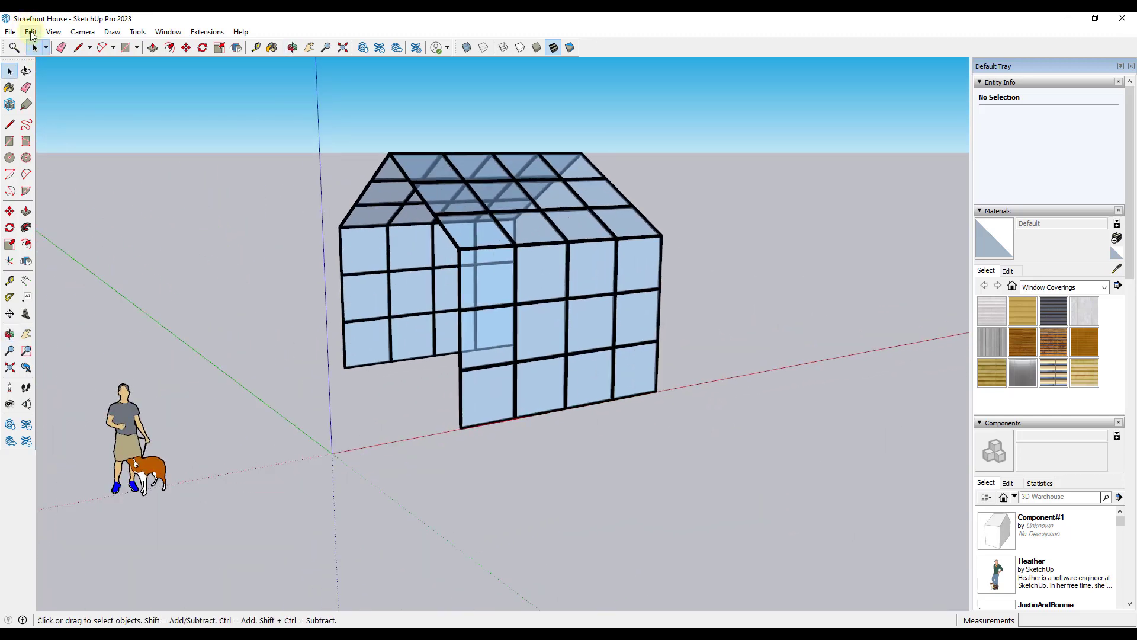
pyautogui.click(32, 32)
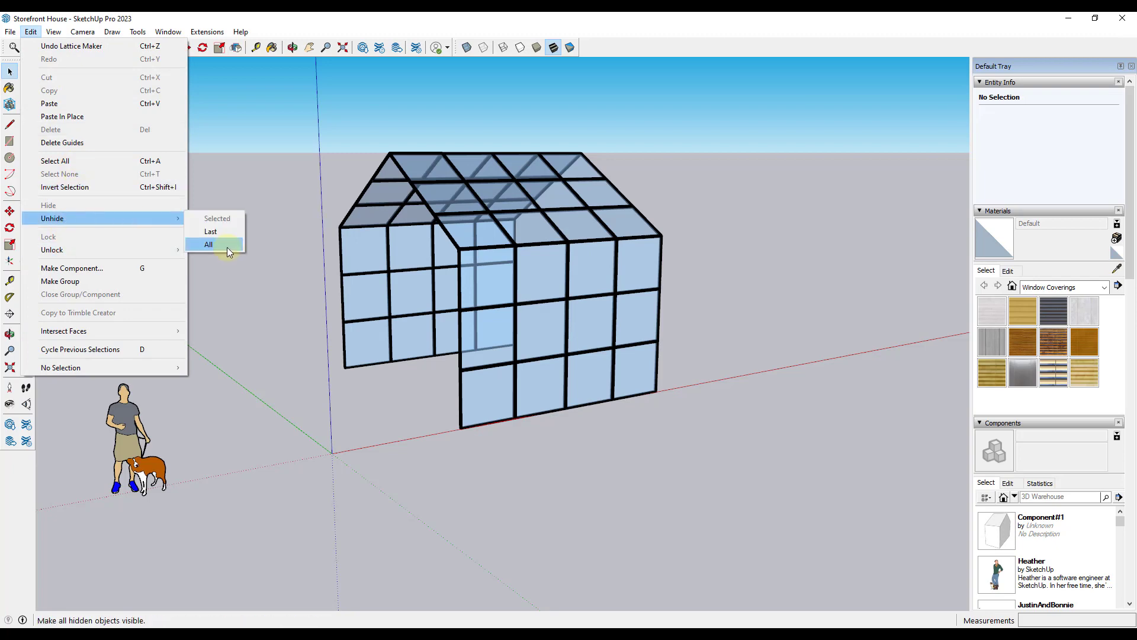
pyautogui.click(208, 244)
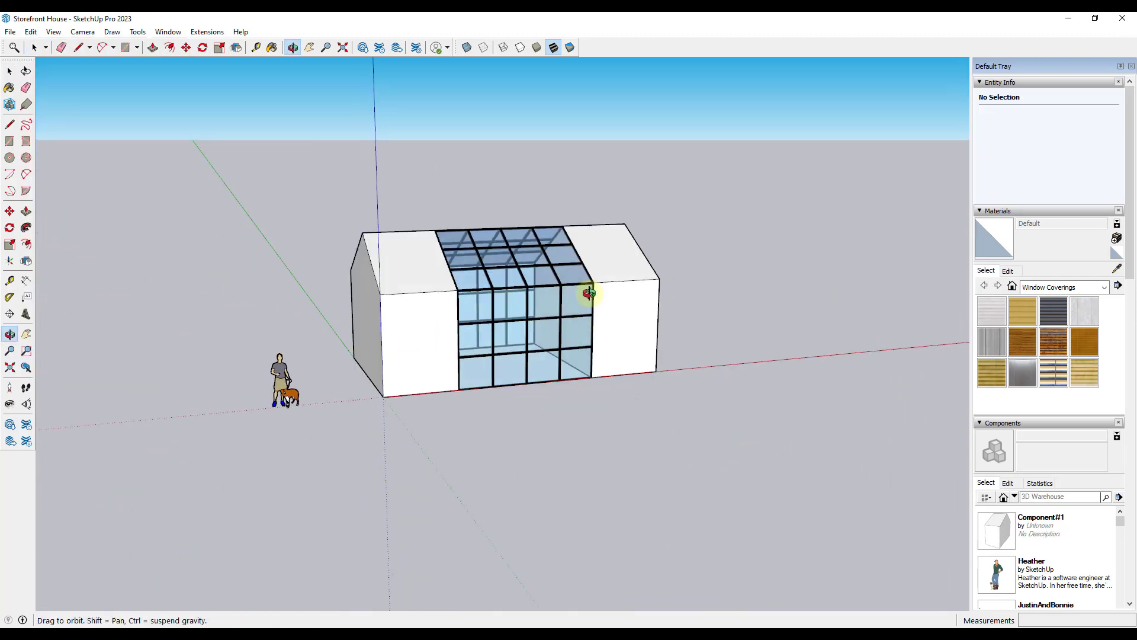